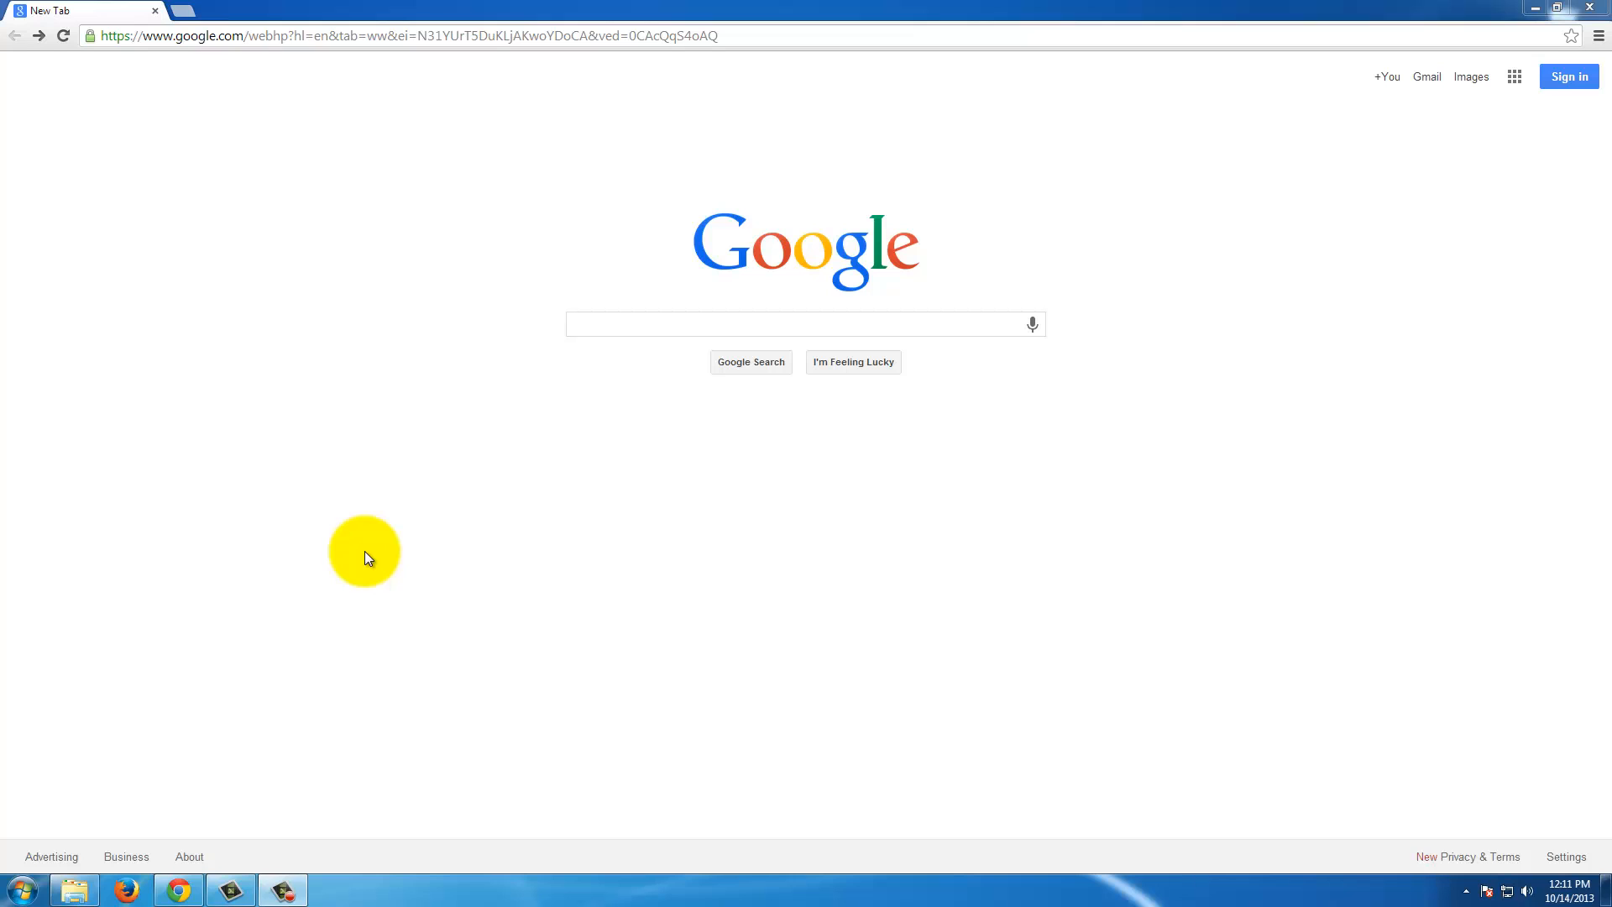
Search Google for "visual studio 2010 express" to find Microsoft's Express Products page.
left_click(680, 322)
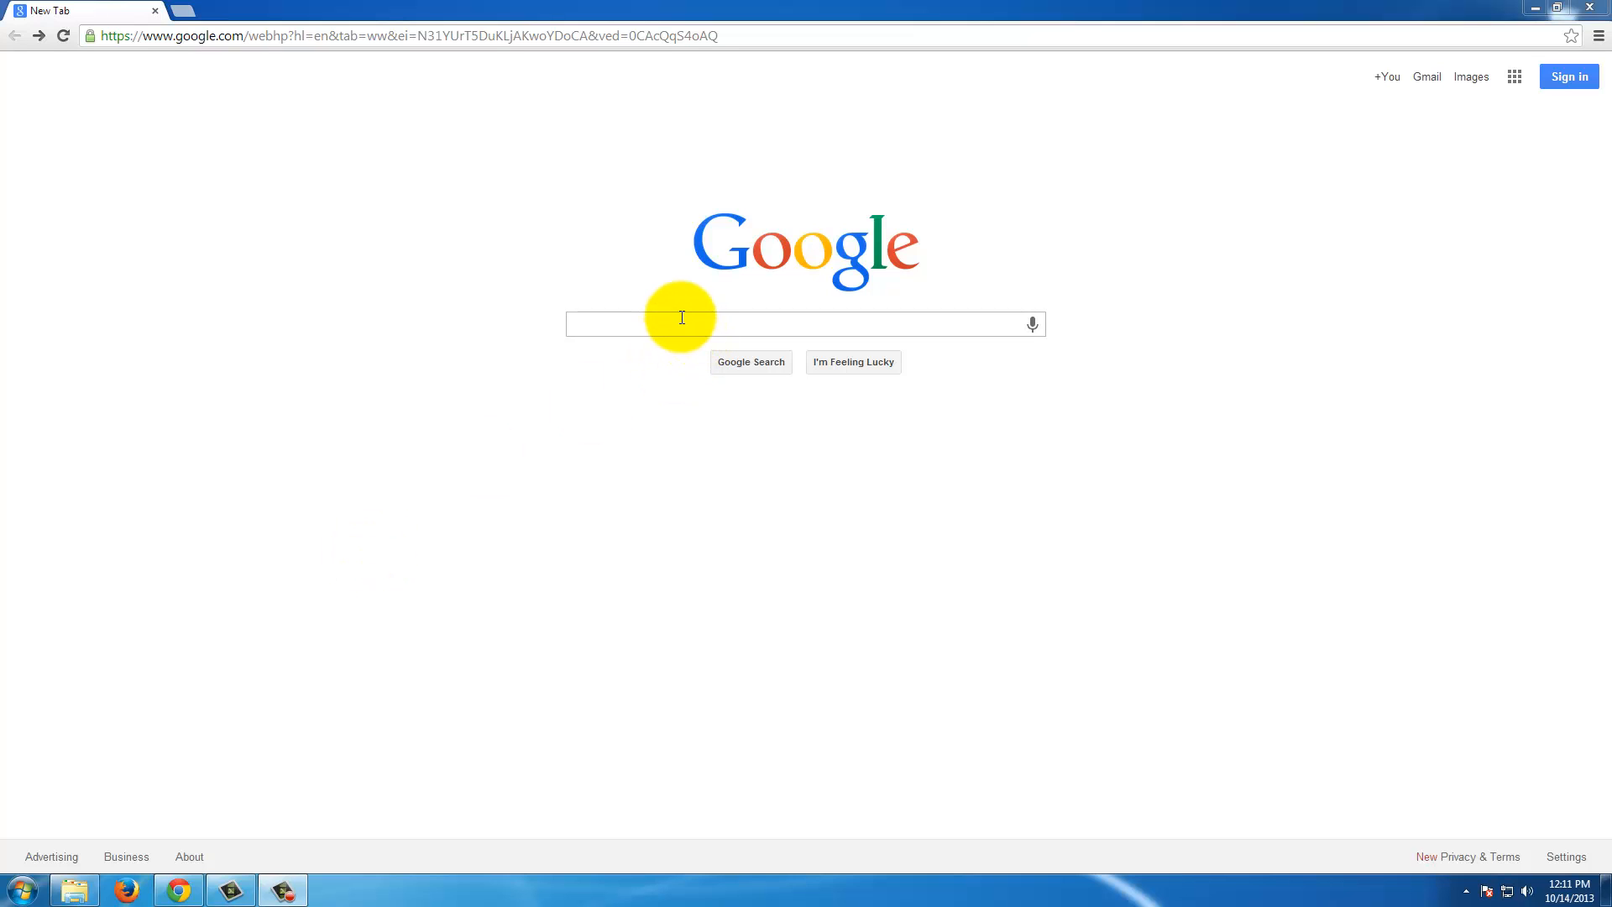
type("visual studio 2010 express")
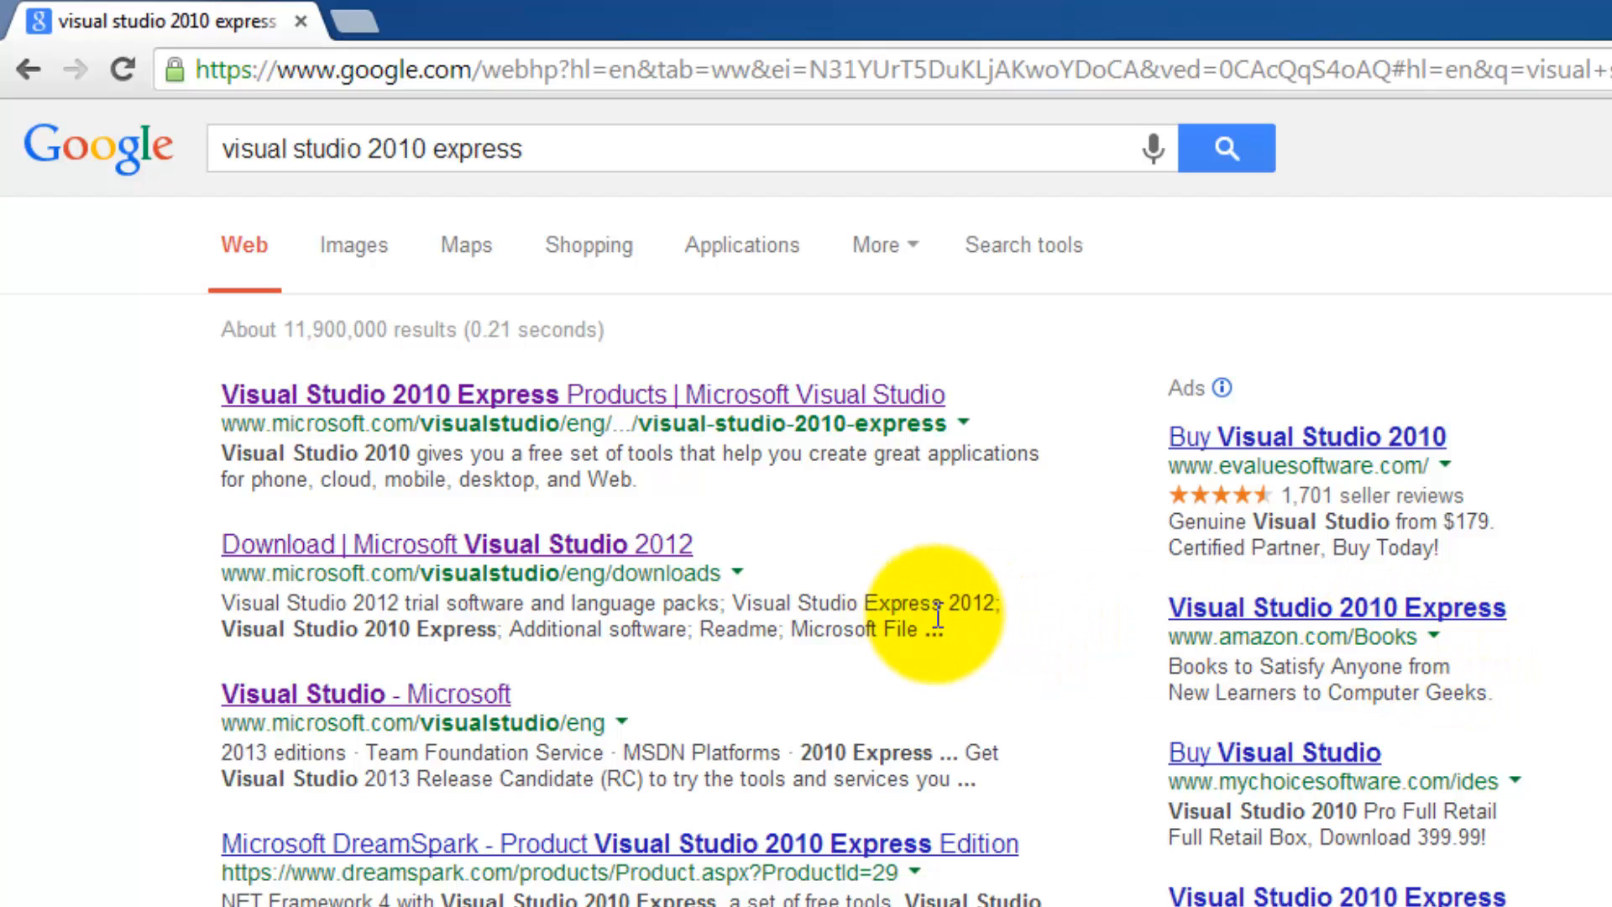
mouse_move(715, 409)
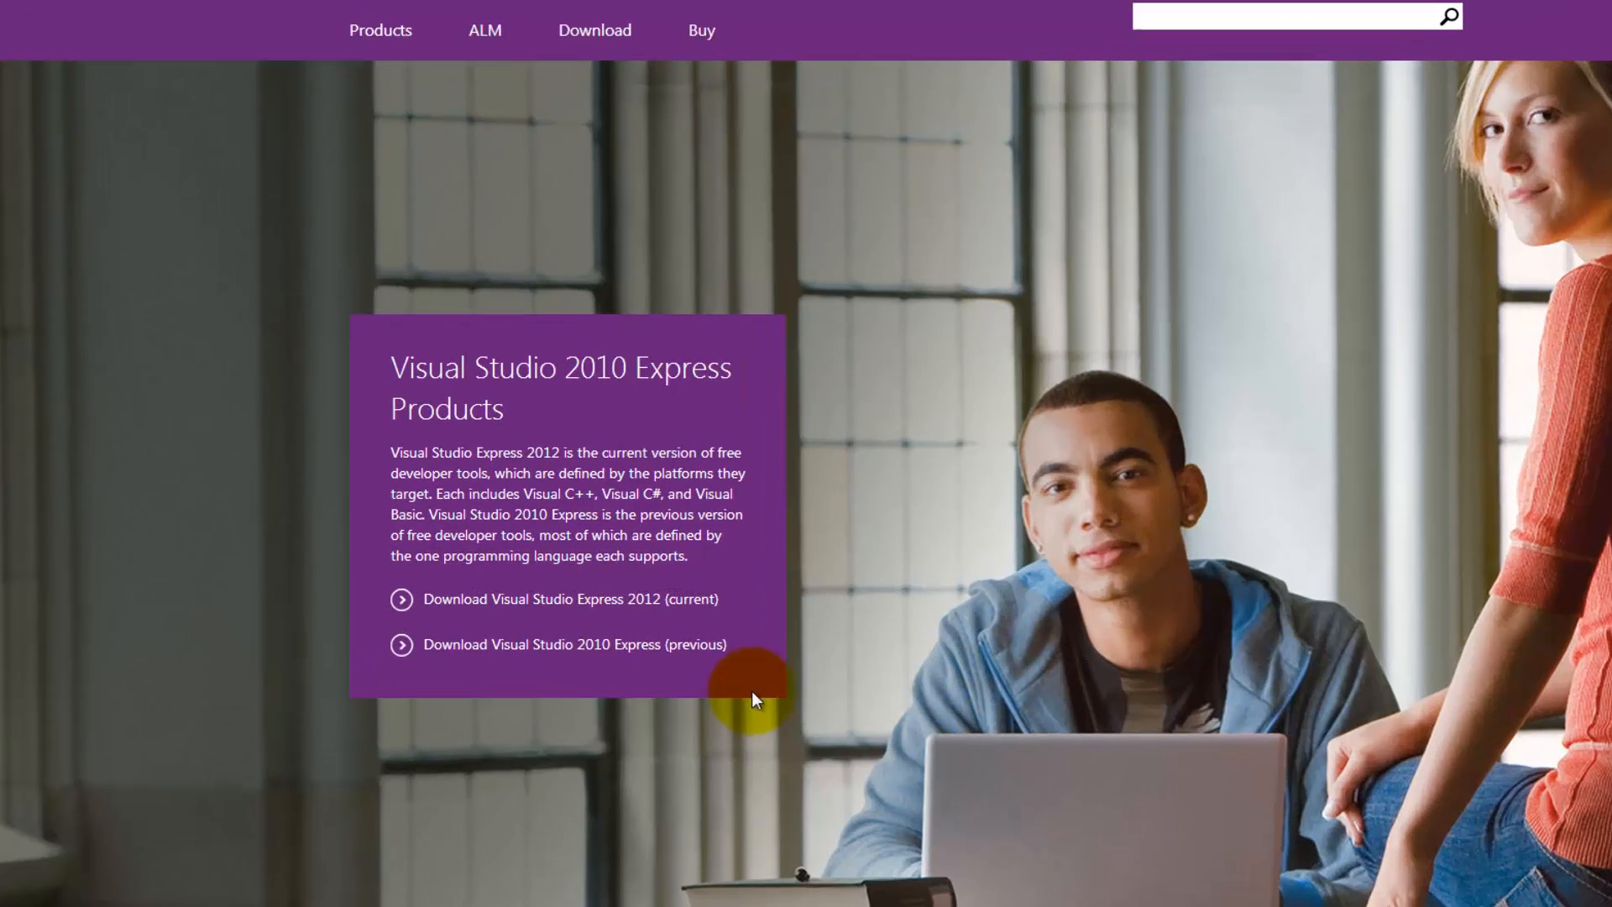
From the 2010 Express downloads, request the English Visual C++ 2010 Express installer.
left_click(570, 598)
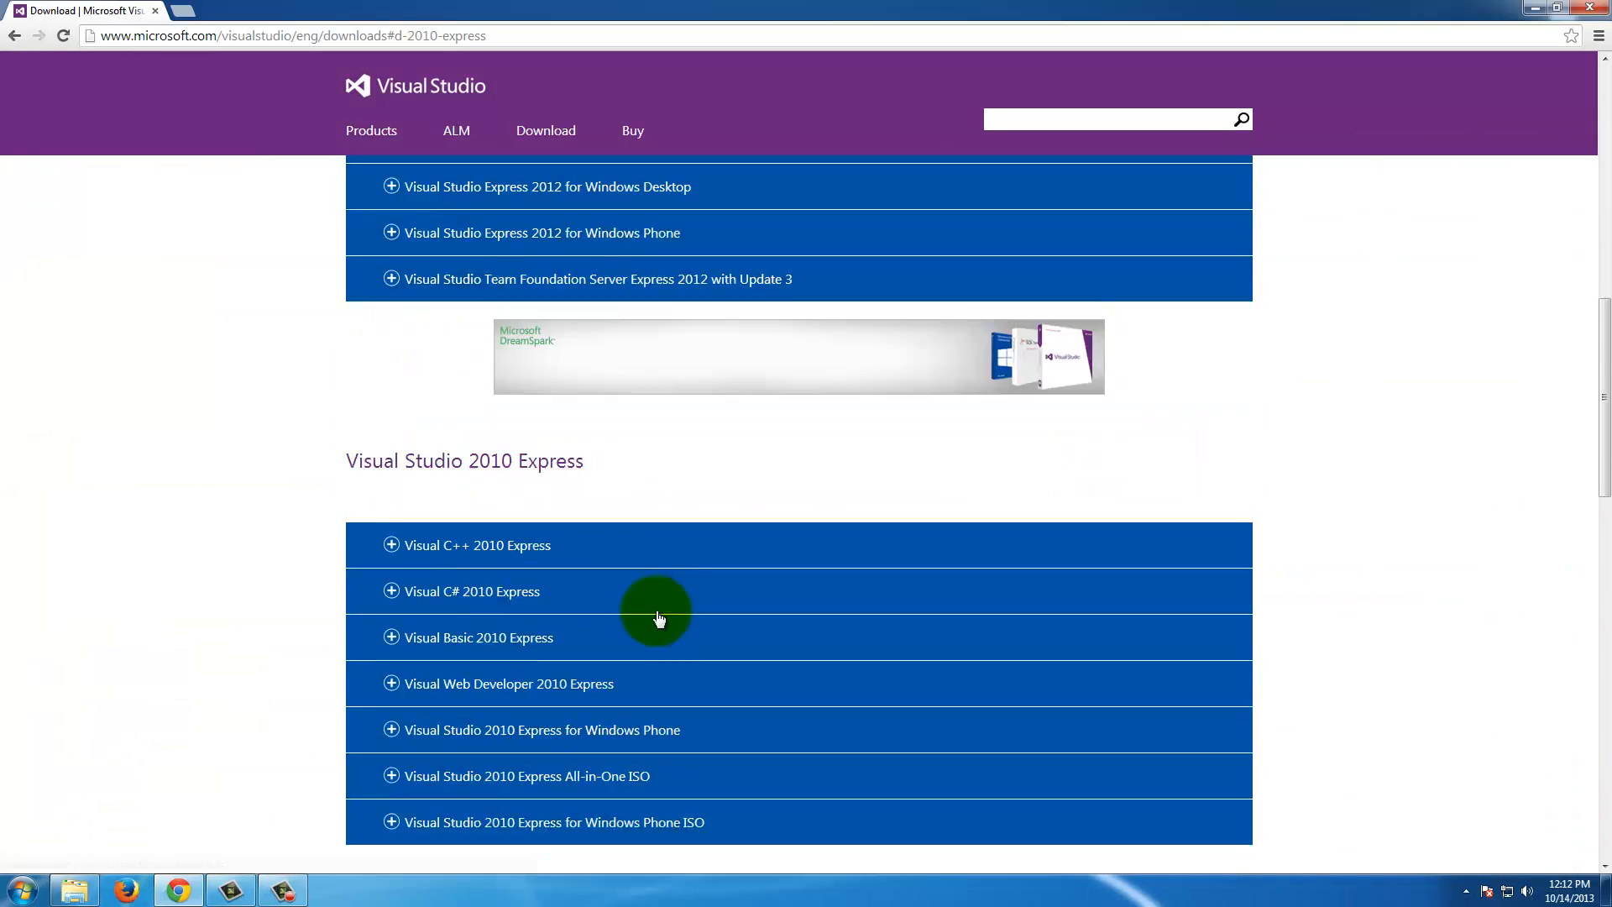
scroll("down", 3)
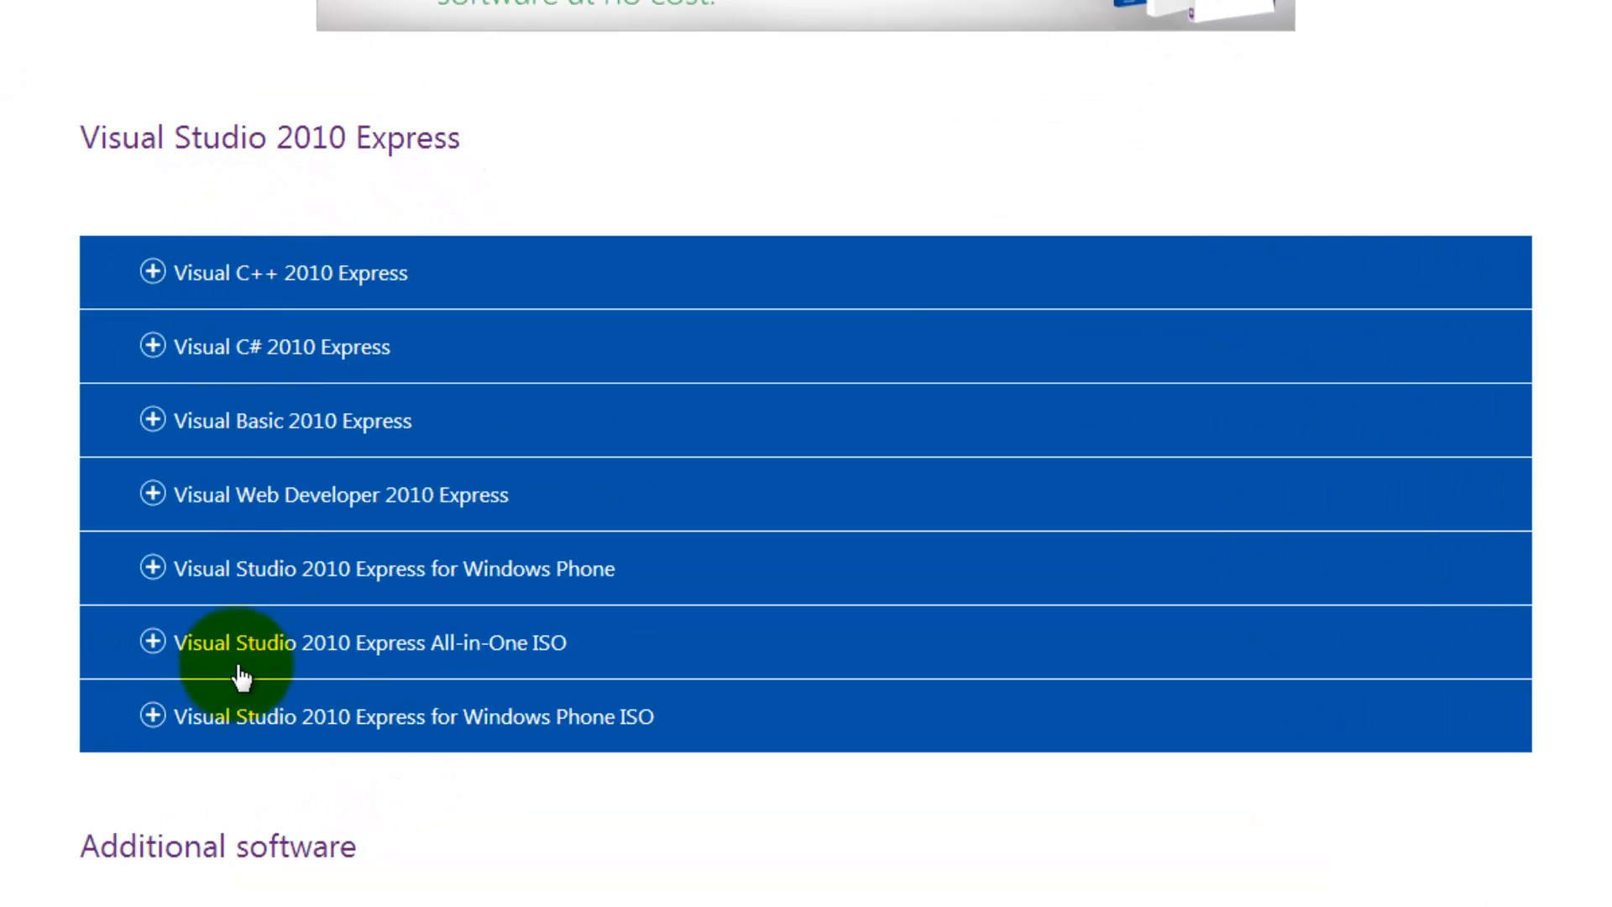
mouse_move(553, 664)
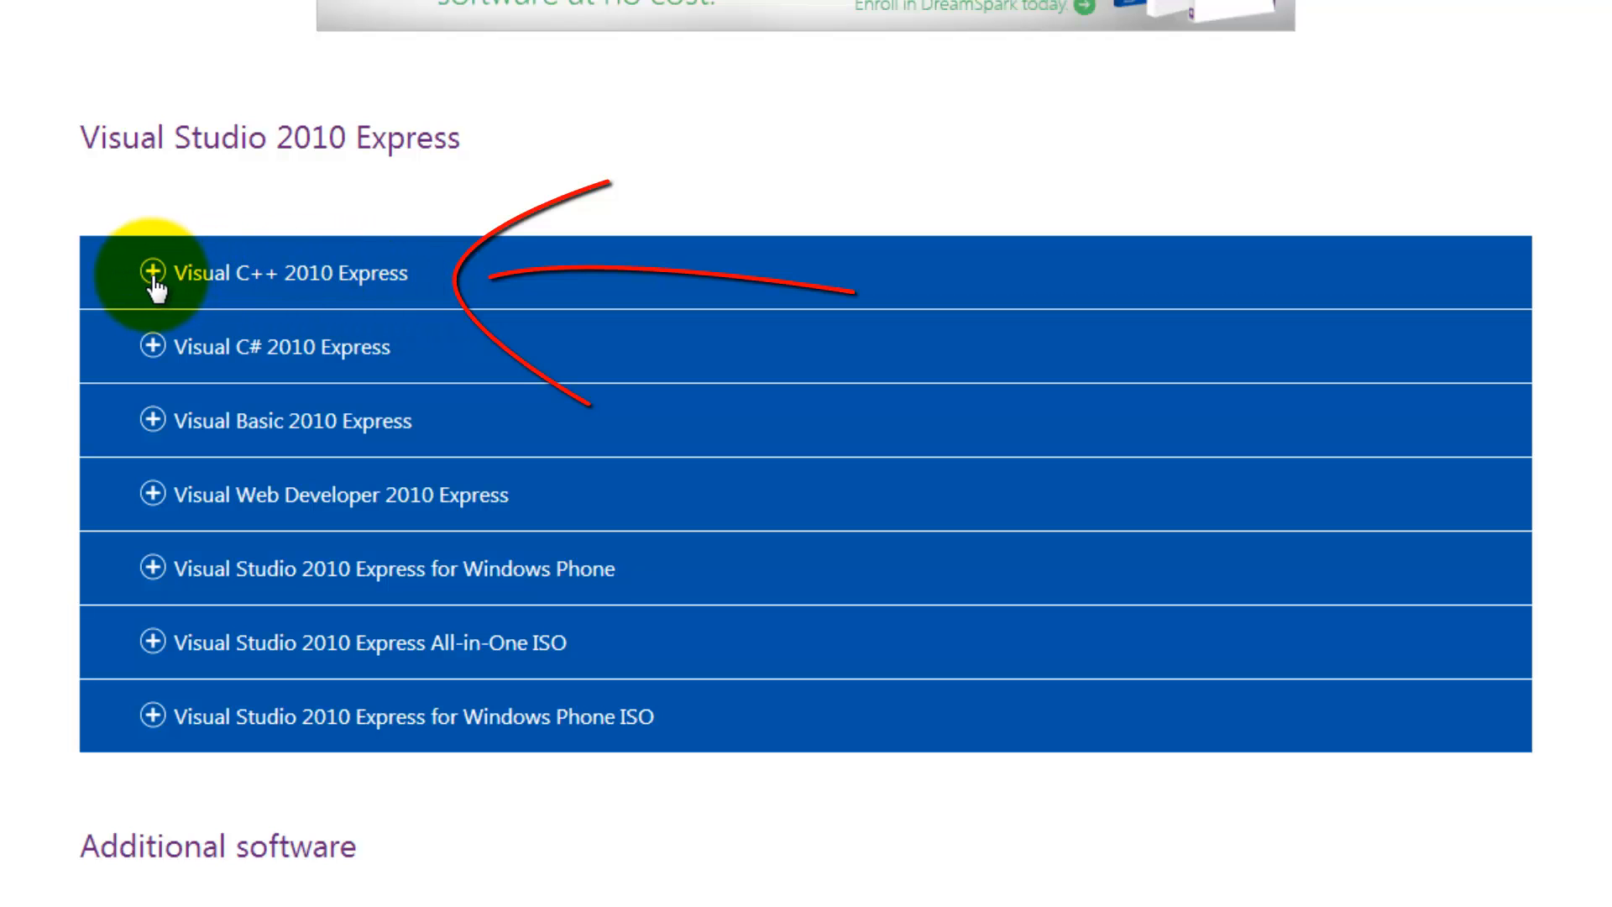
left_click(287, 272)
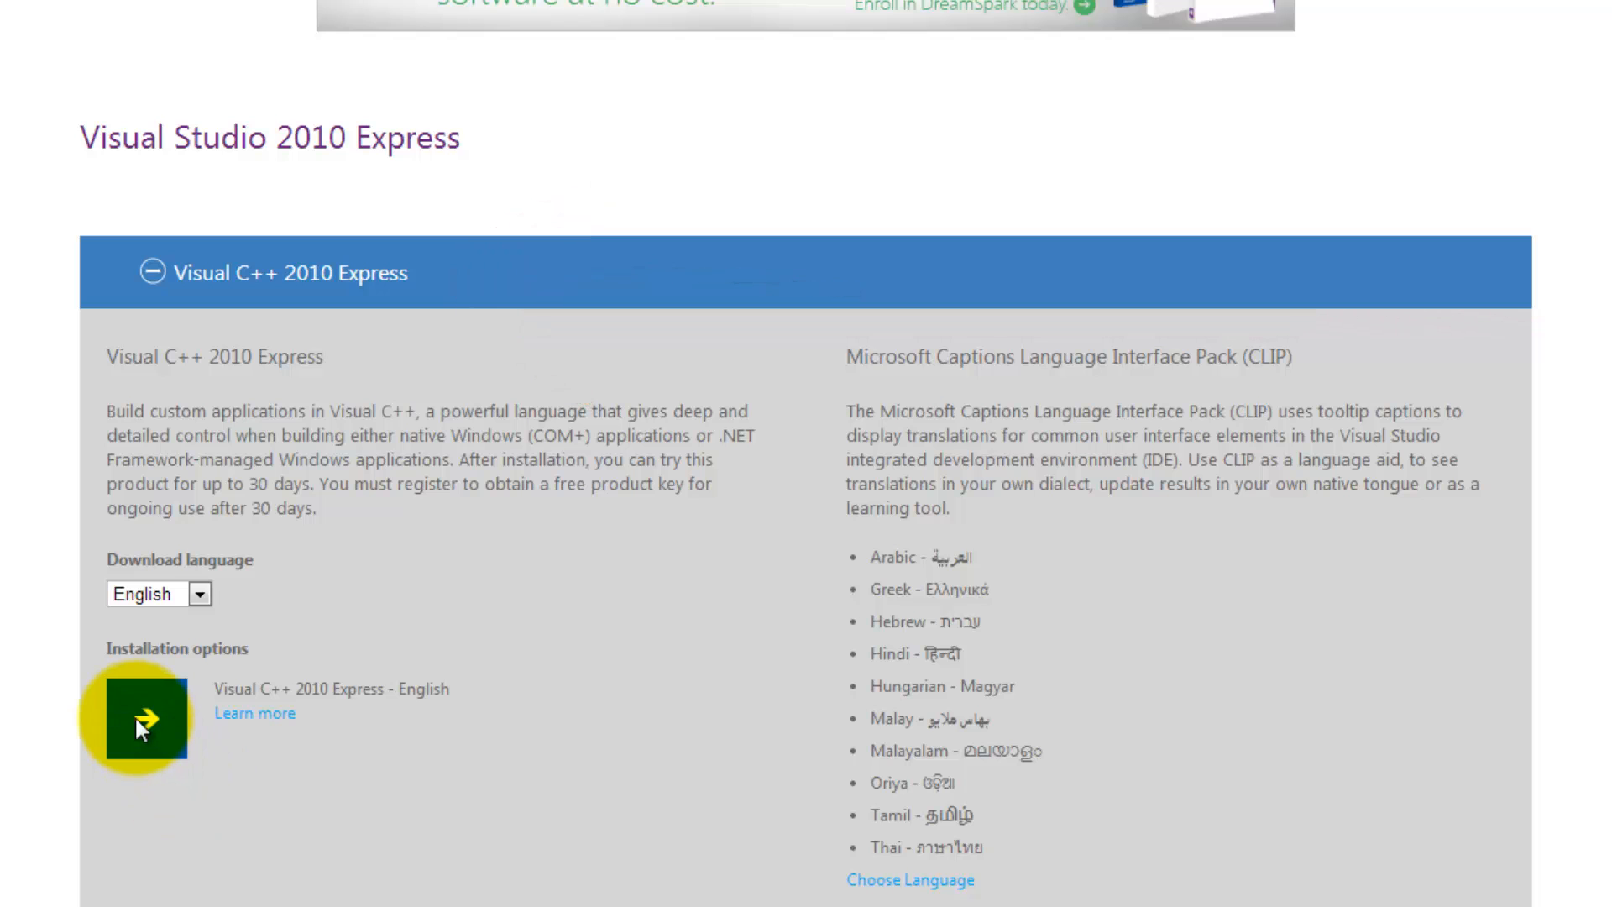
left_click(144, 717)
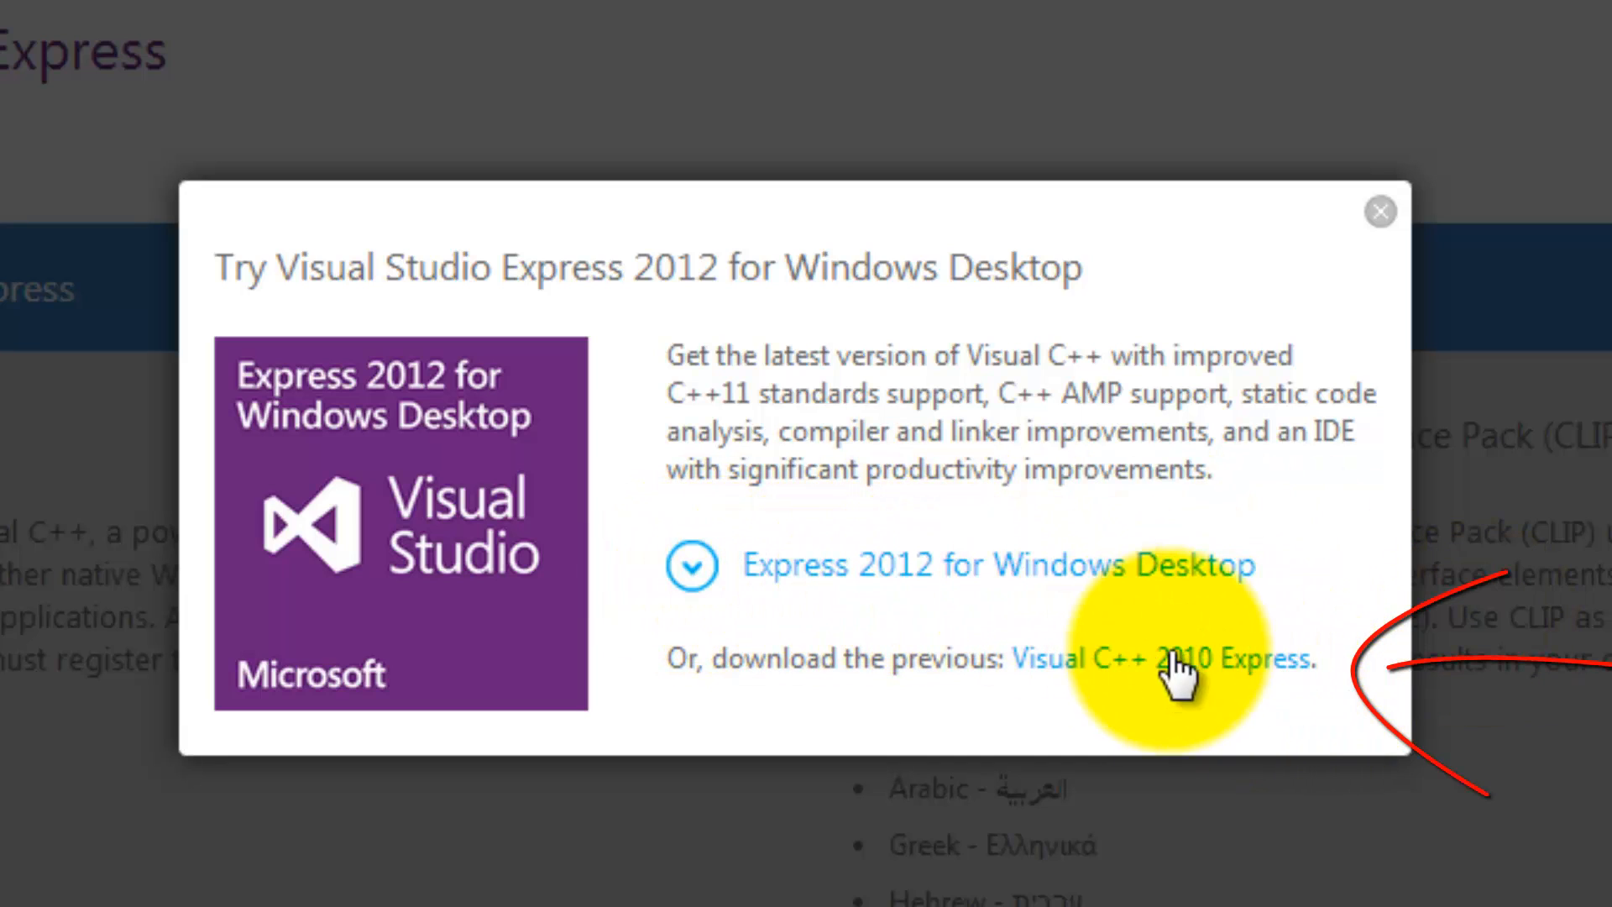
mouse_move(1234, 678)
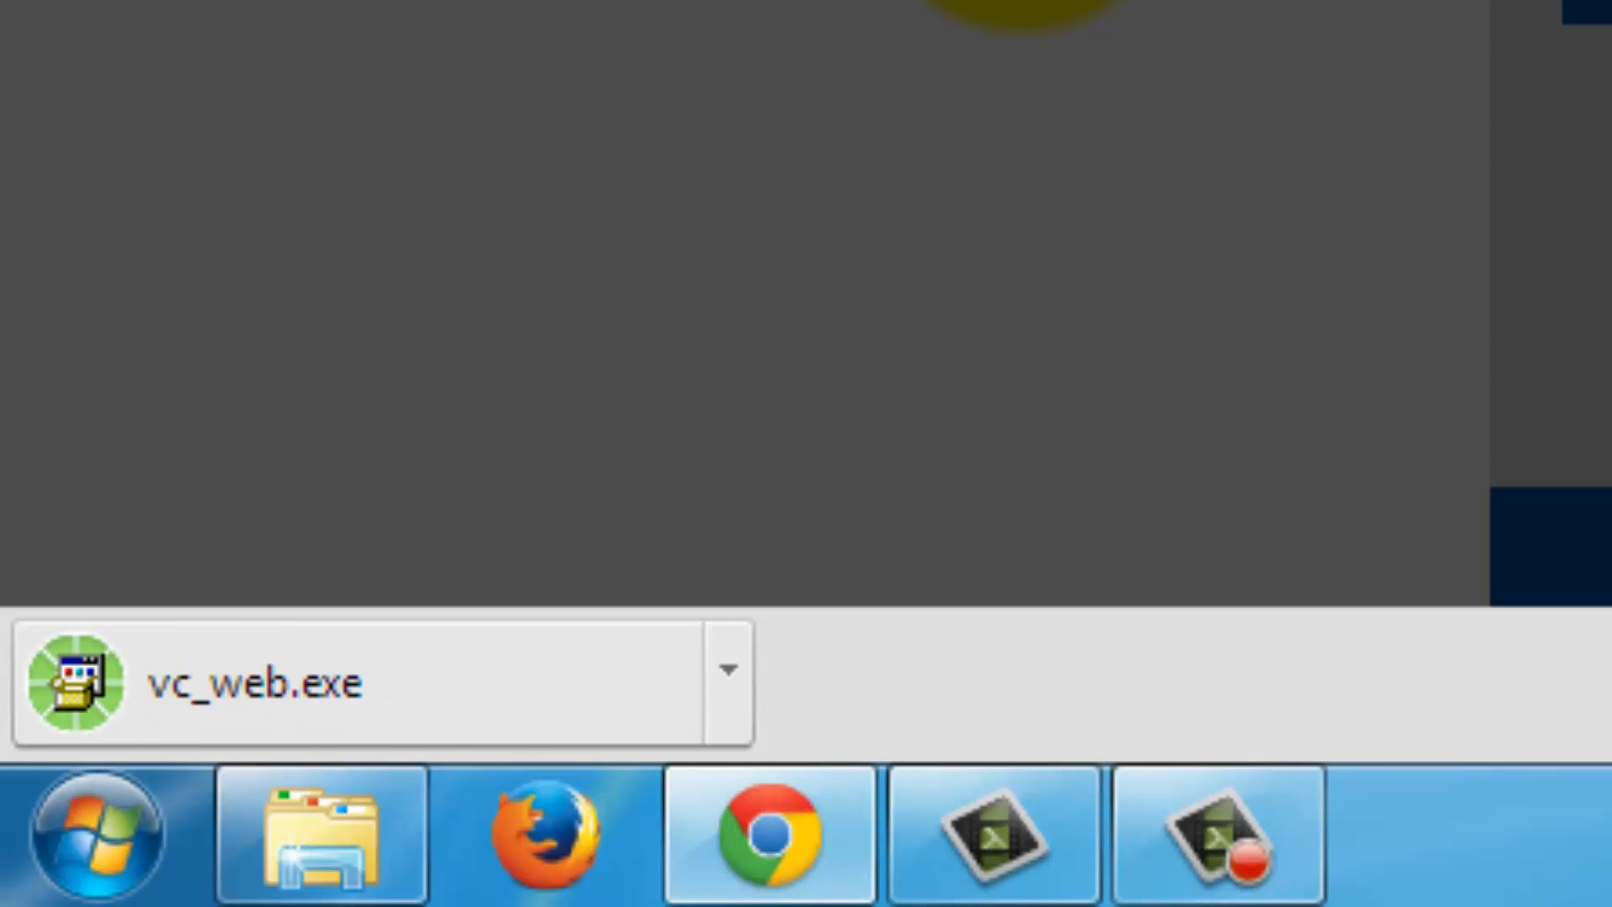
Show Chrome's full downloads list containing the finished vc_web.exe installer.
left_click(769, 834)
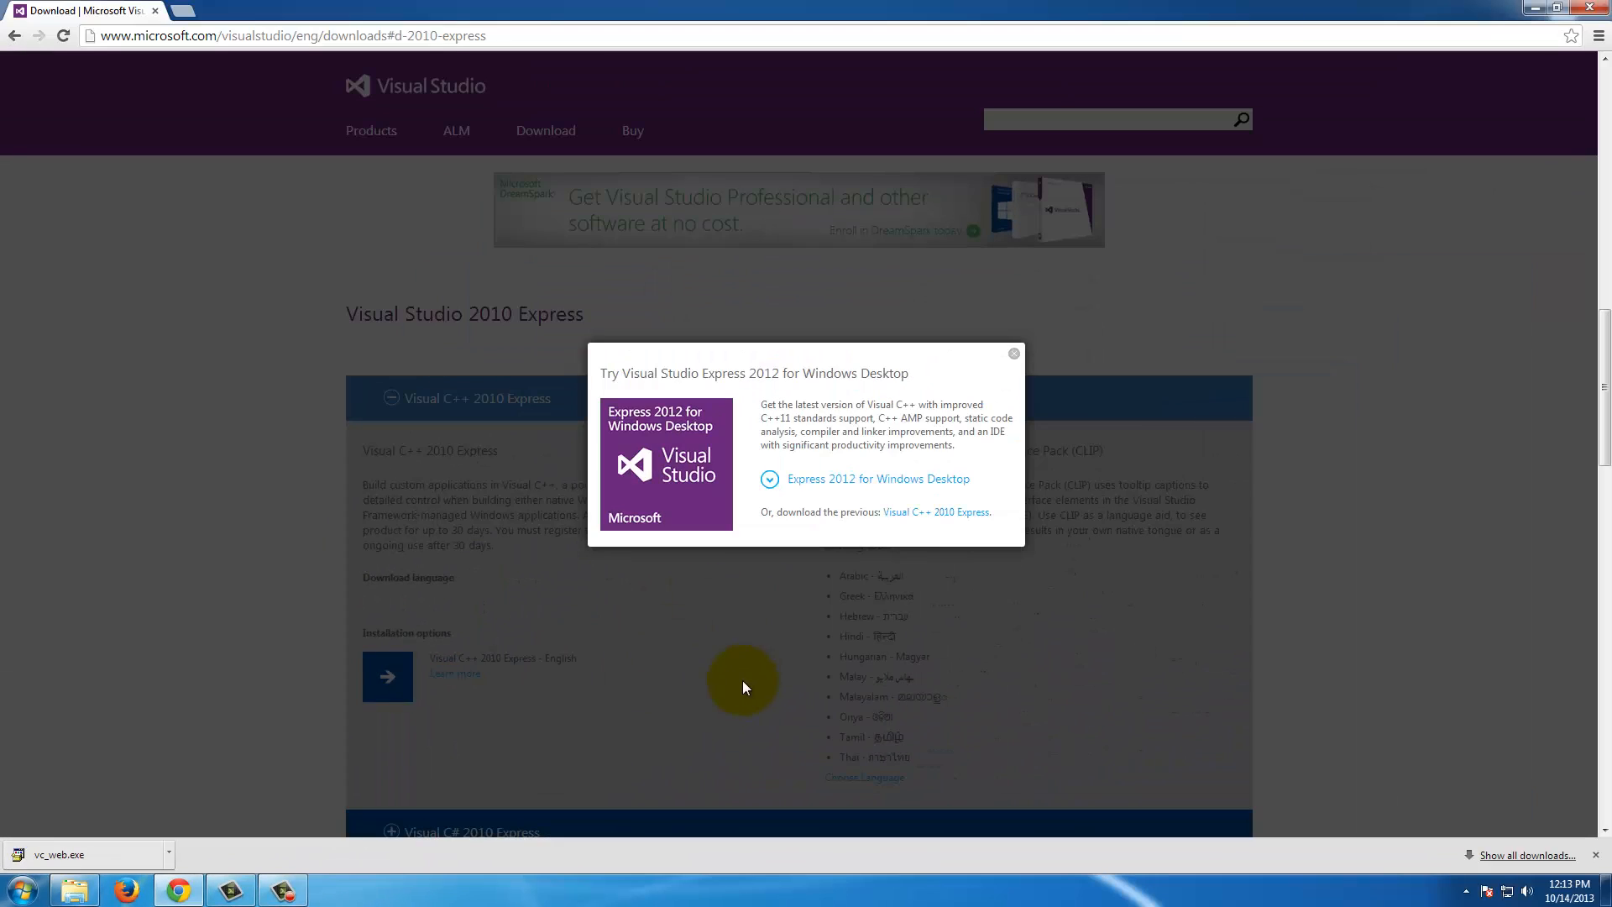
left_click(1526, 854)
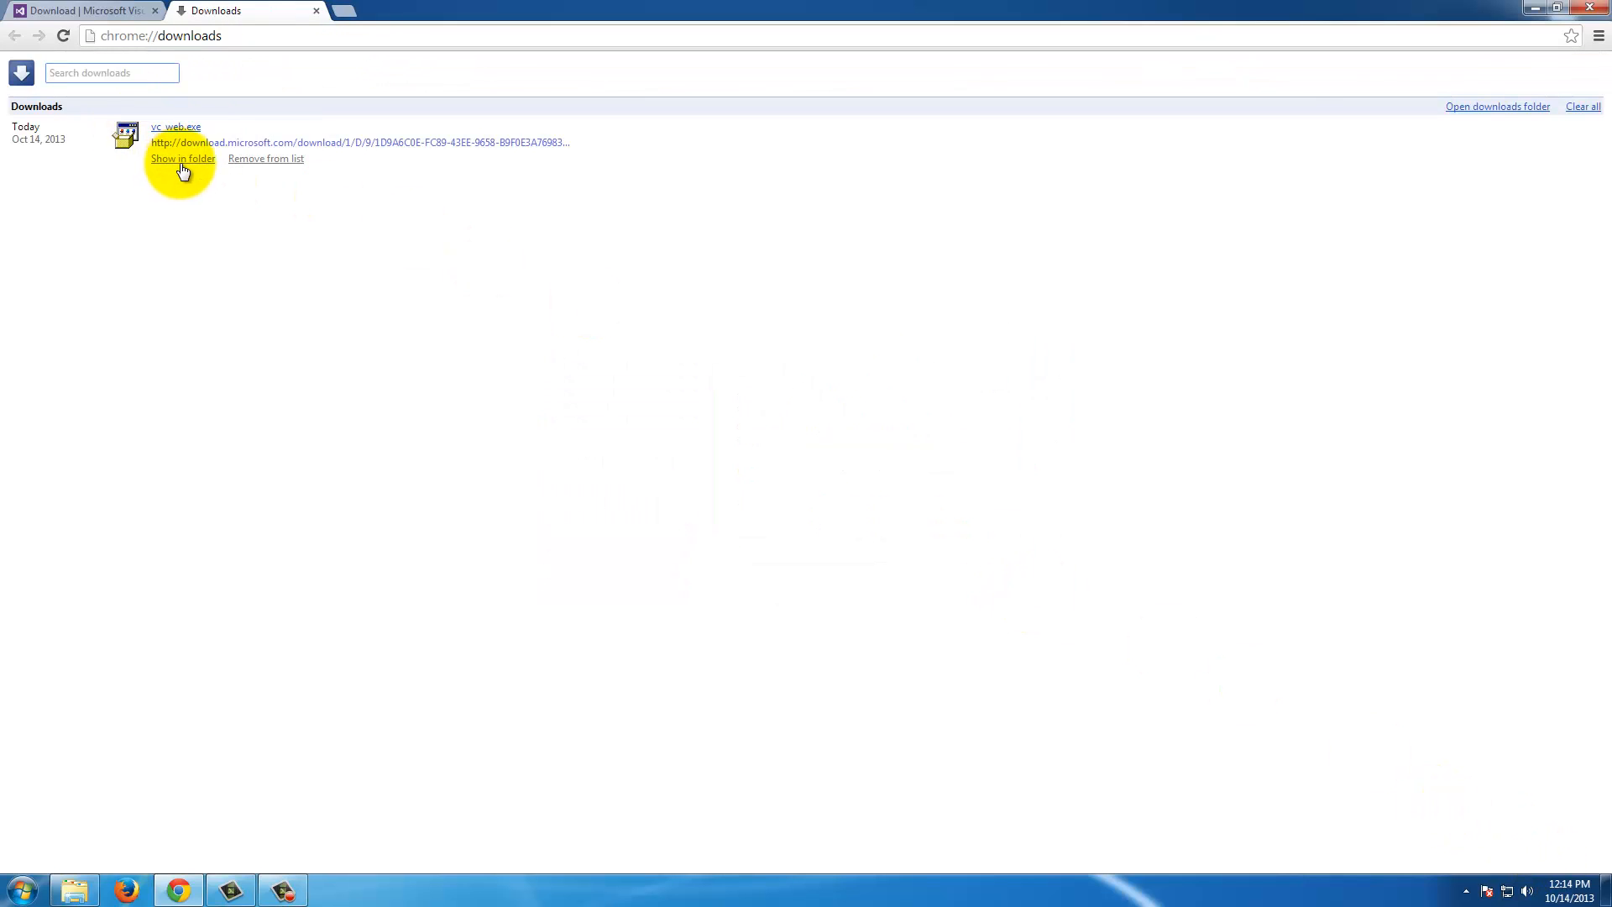
Locate vc_web in the Downloads folder and run it to start Visual C++ 2010 Express Setup.
left_click(181, 158)
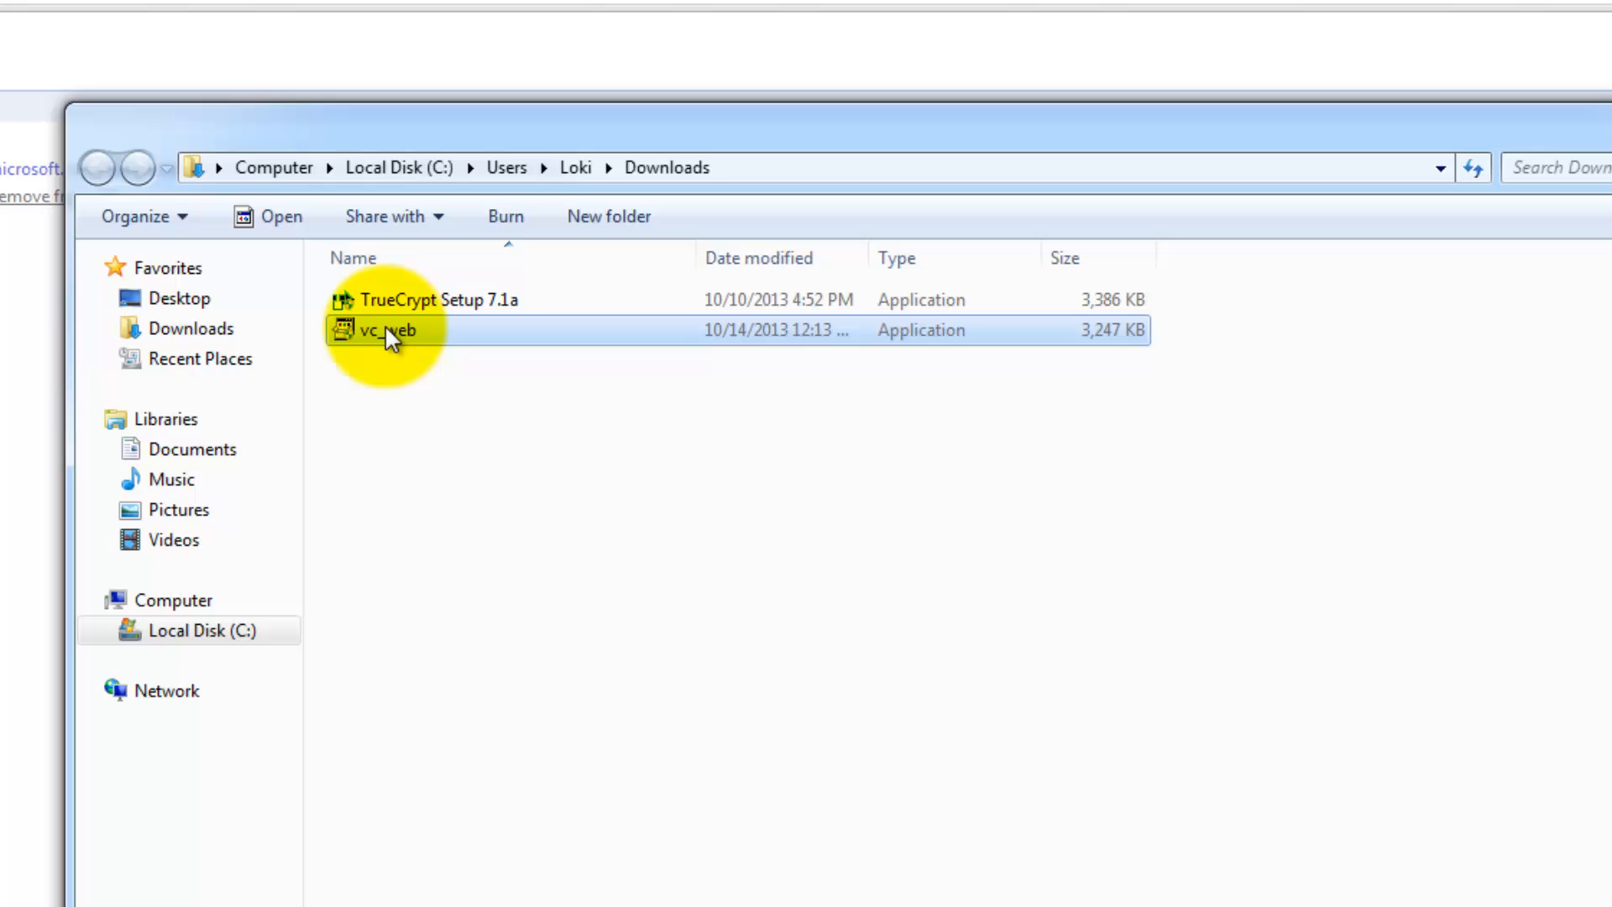
mouse_move(386, 344)
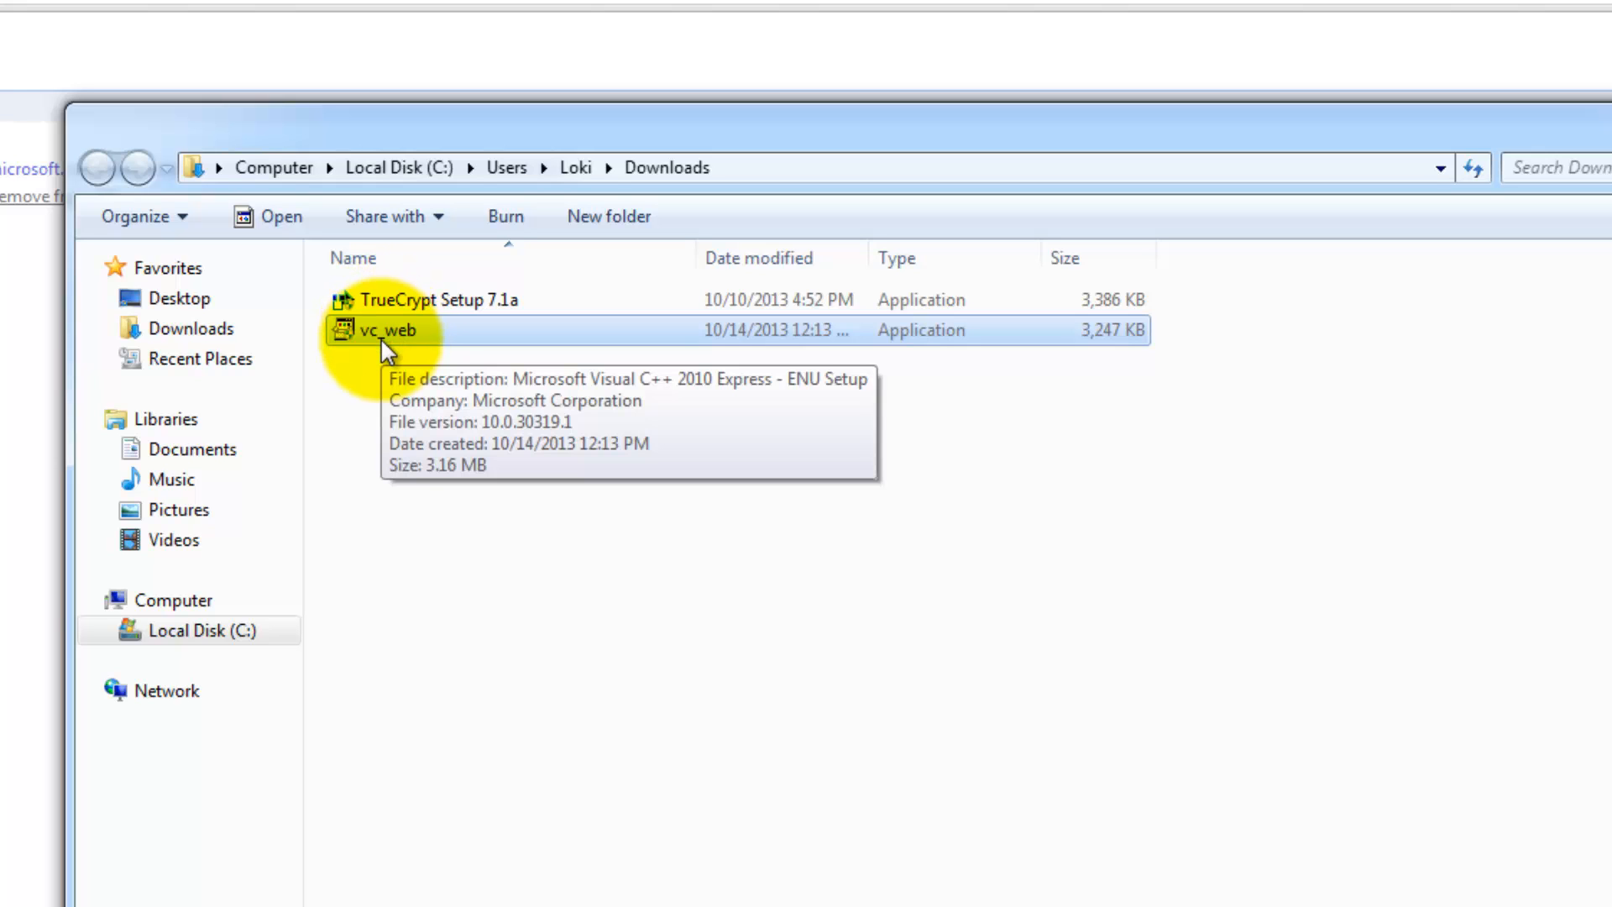
right_click(388, 332)
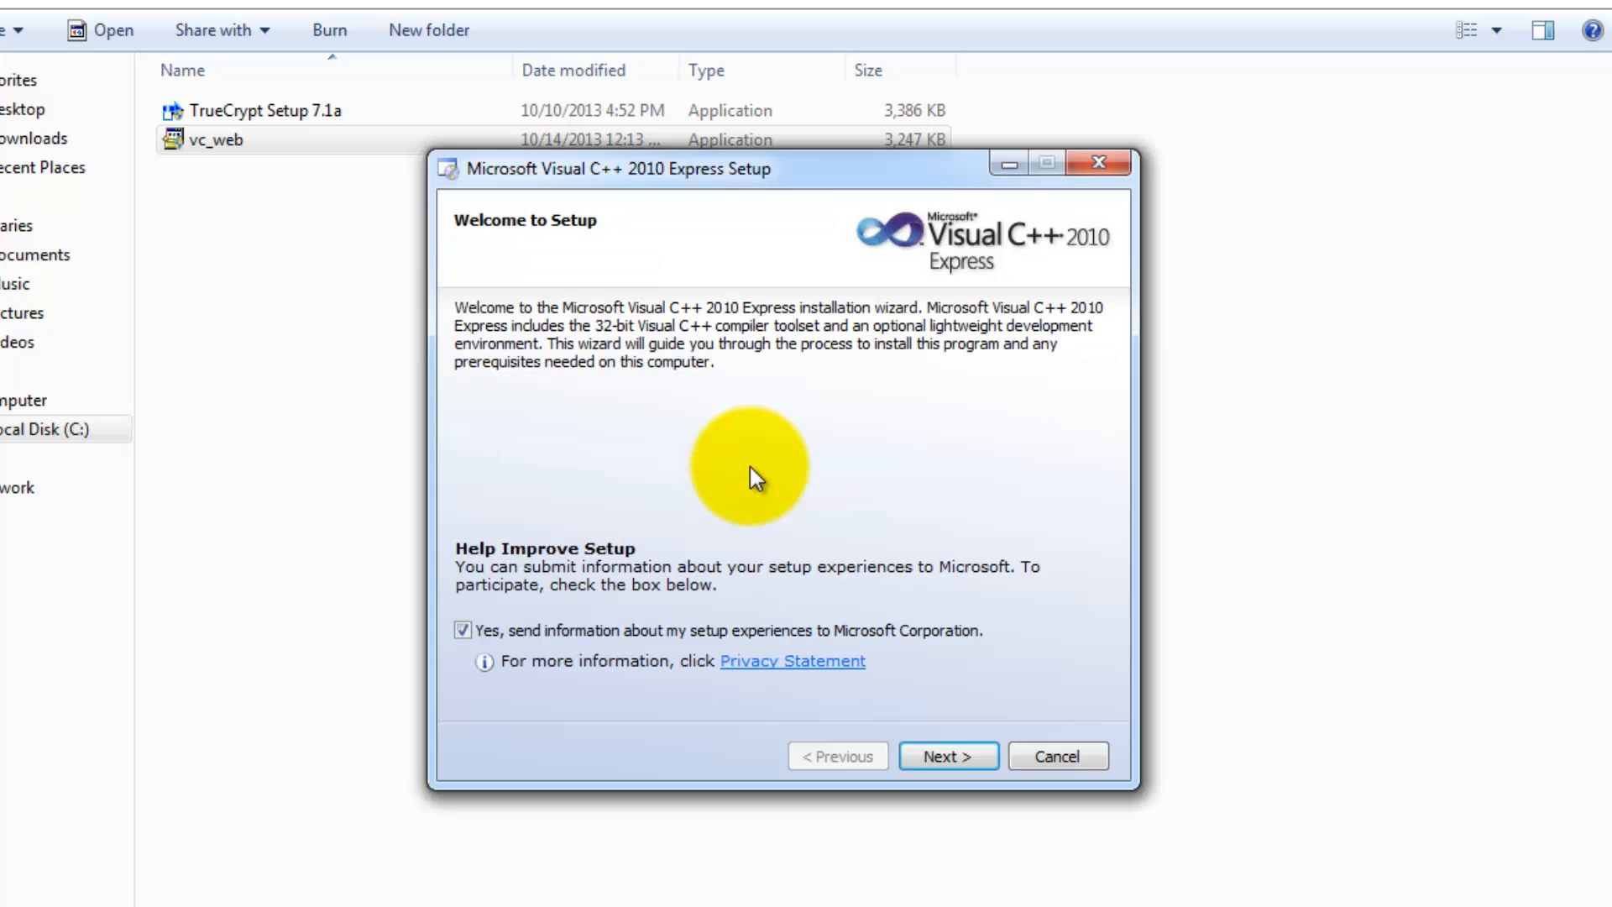
Decline sending setup experience data and accept the license terms.
left_click(464, 629)
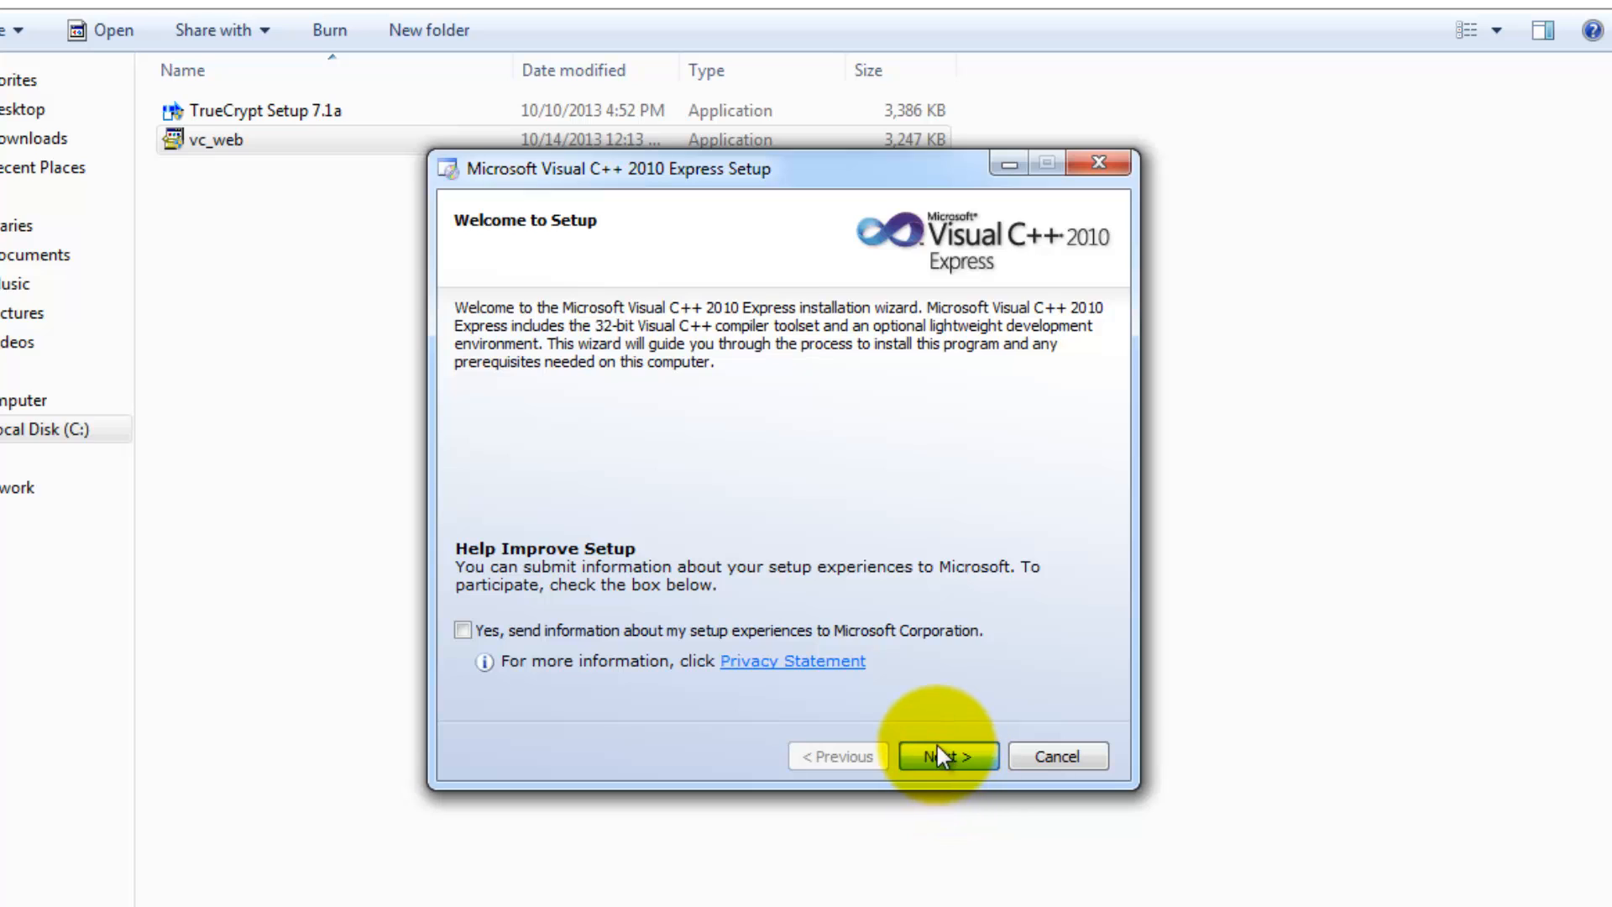
left_click(945, 756)
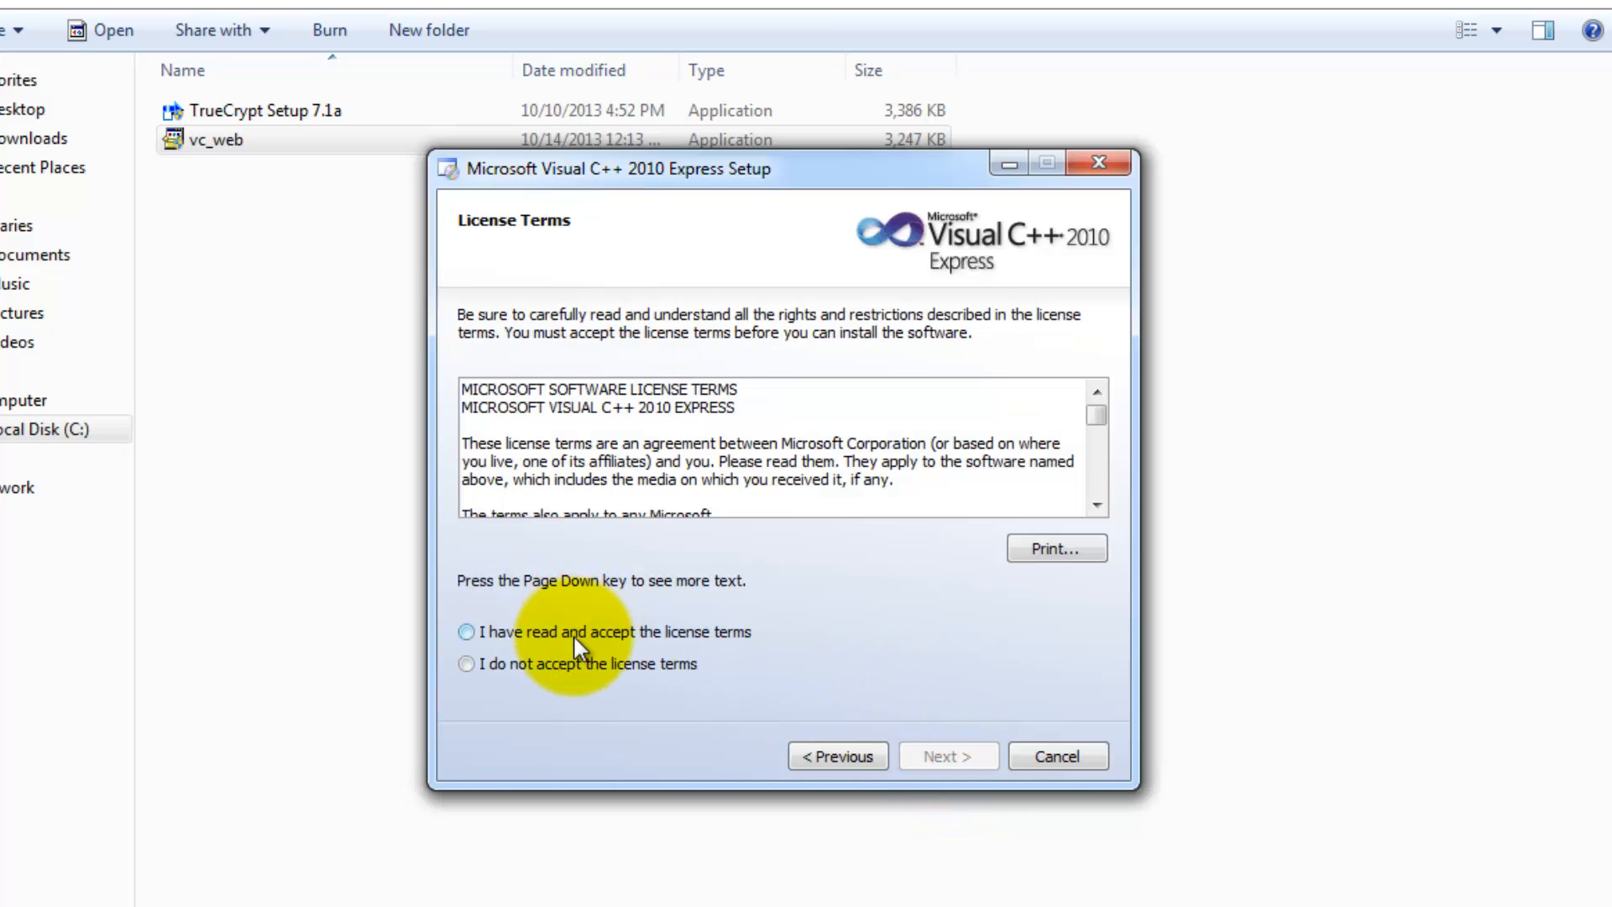
left_click(465, 631)
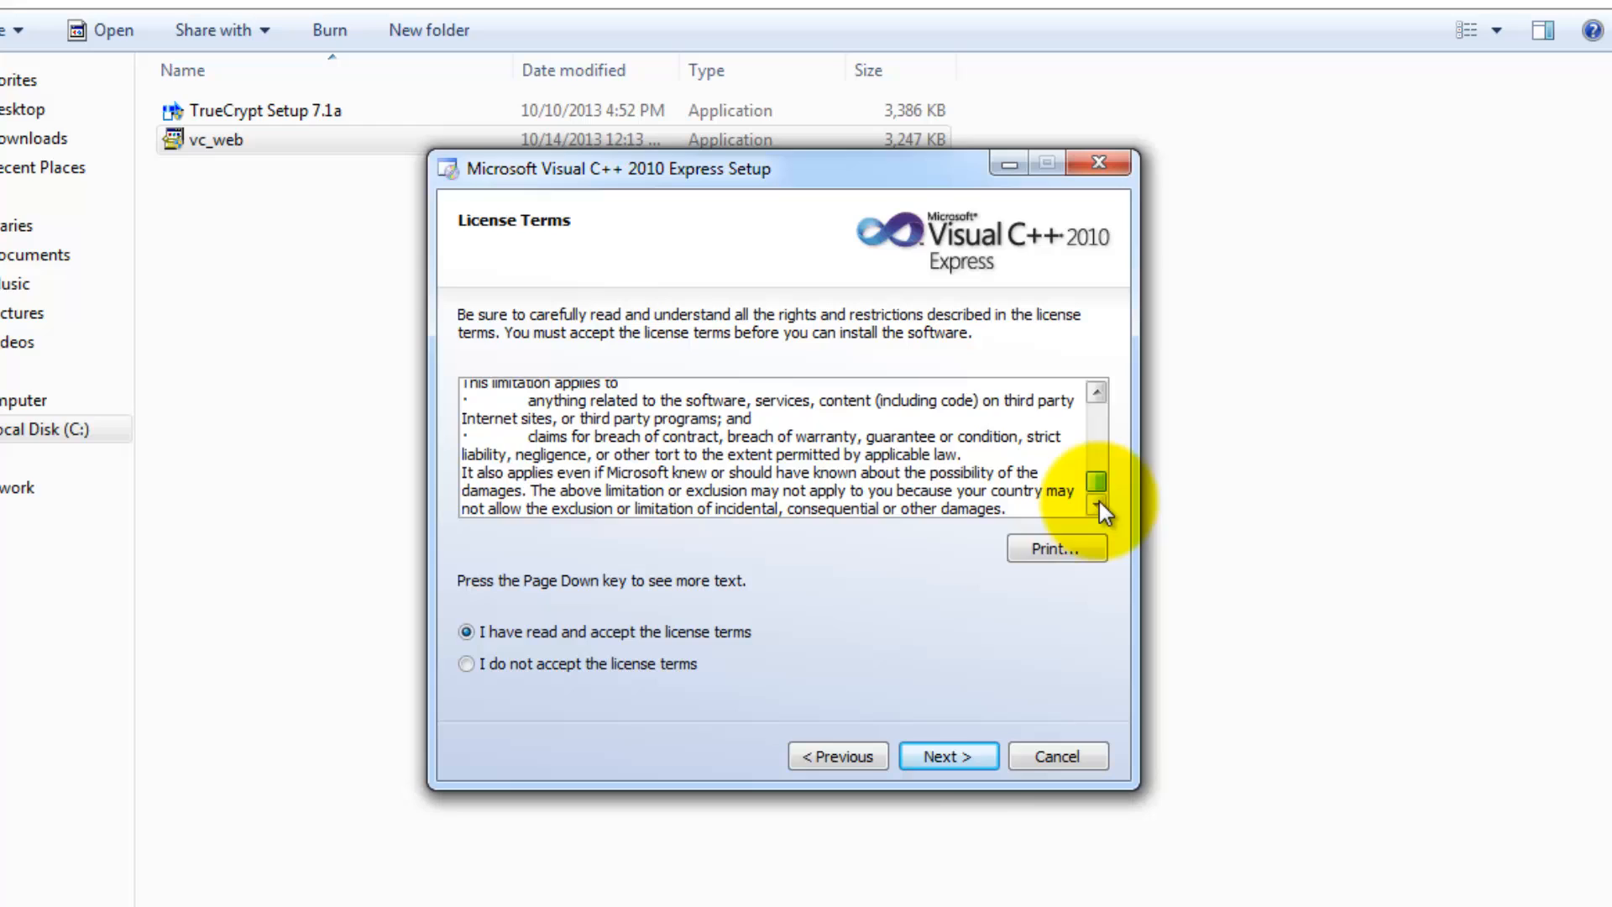
left_click(946, 756)
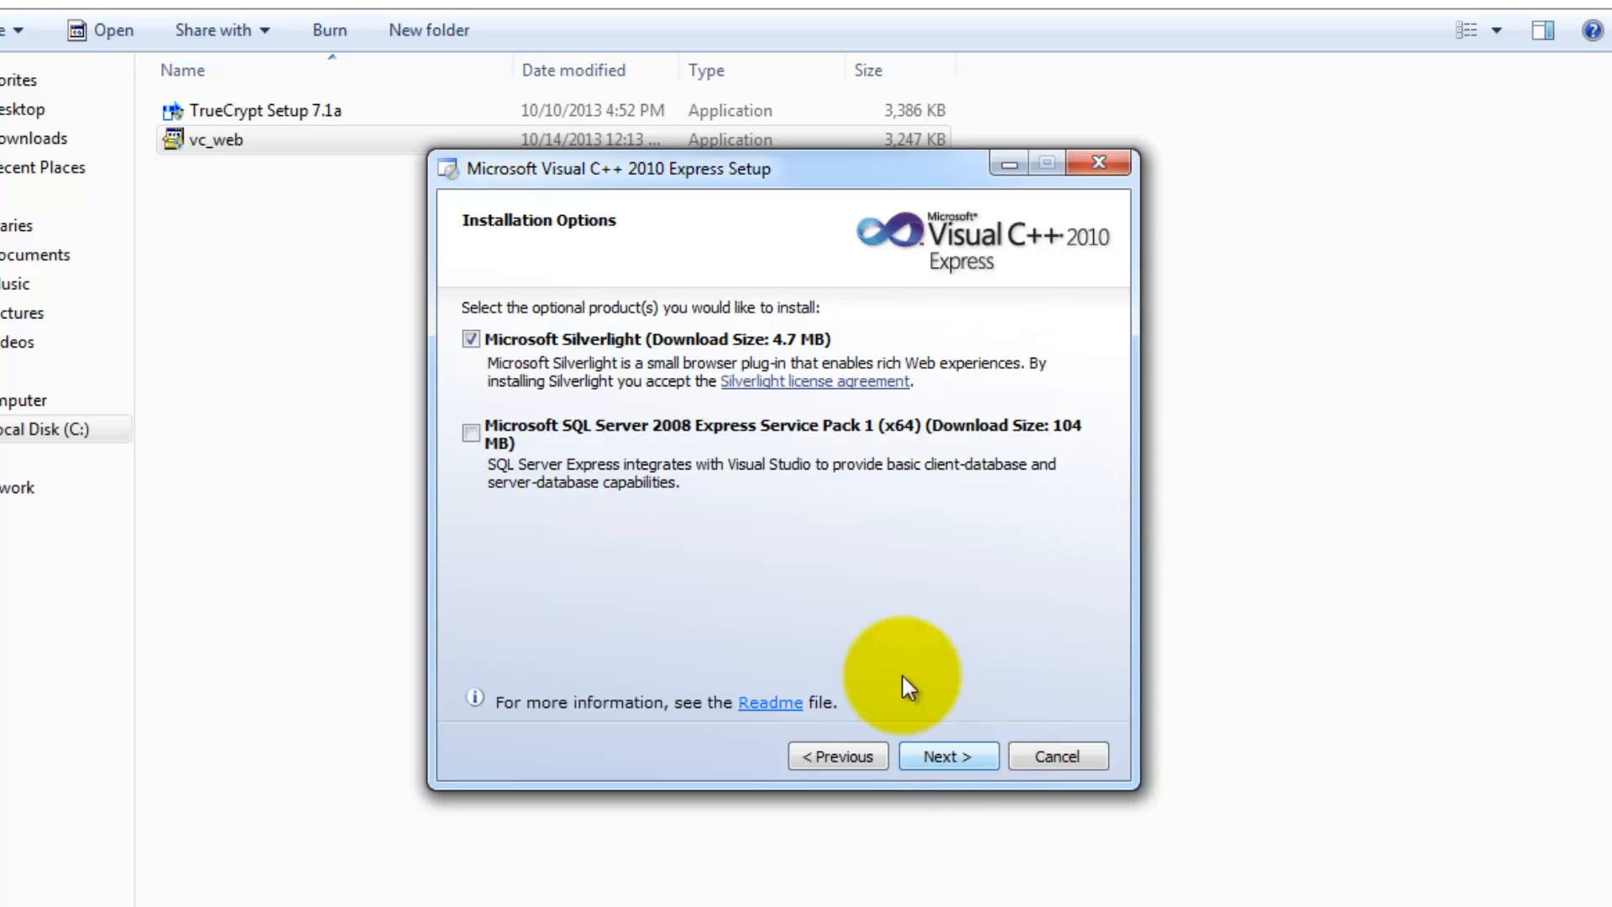
Skip Silverlight and SQL Server, keep the default Visual Studio 10.0 folder, and start installing.
left_click(470, 340)
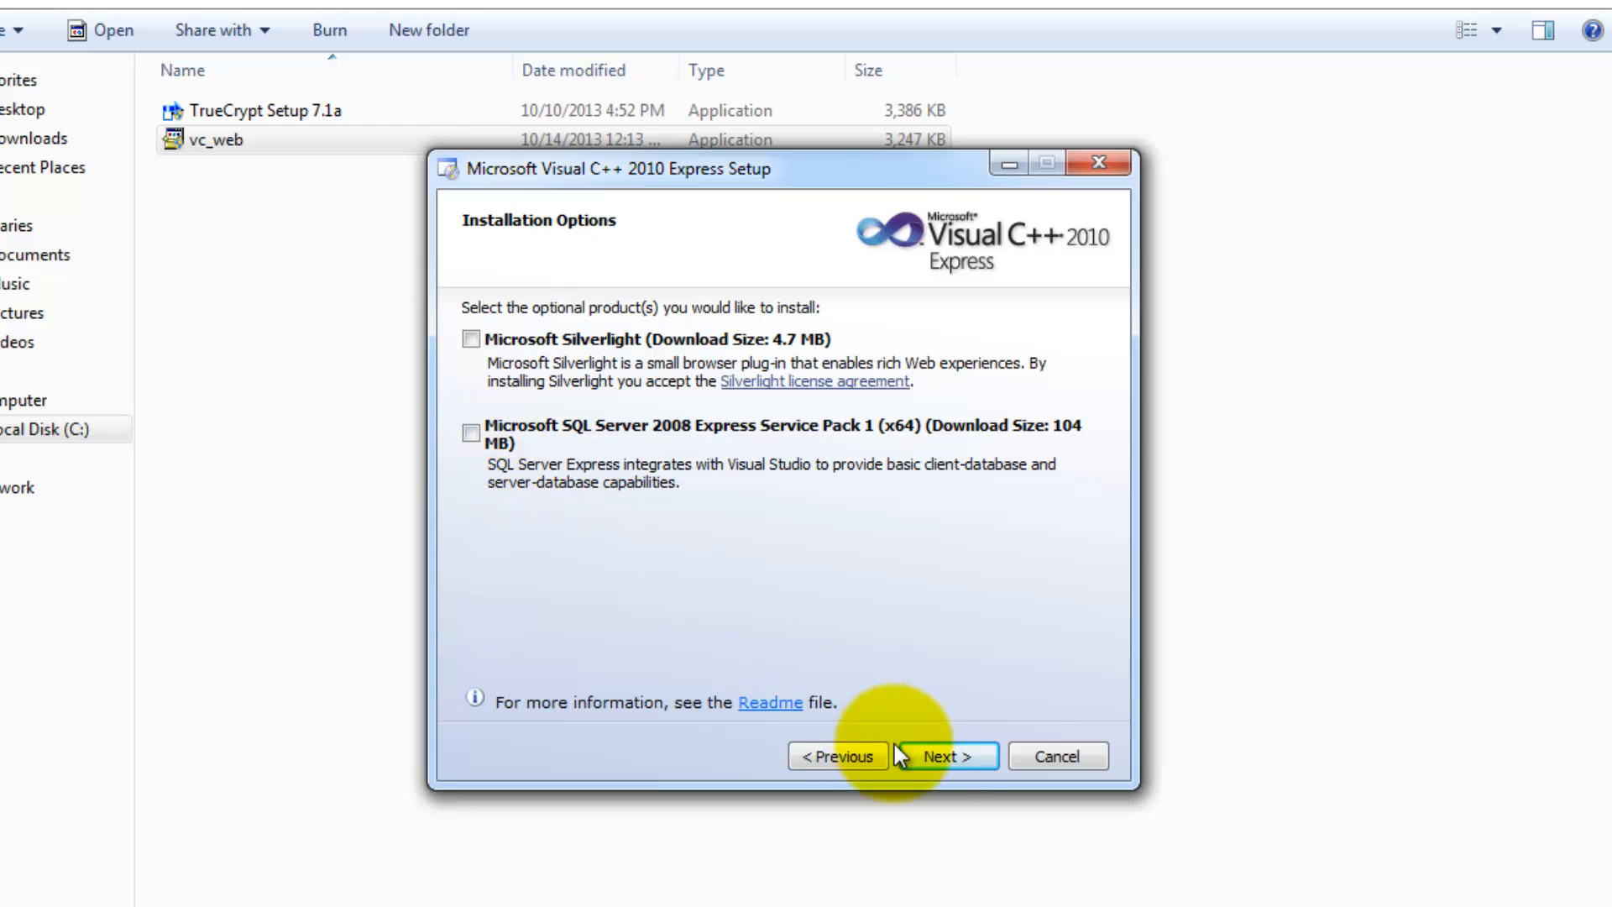
mouse_move(937, 673)
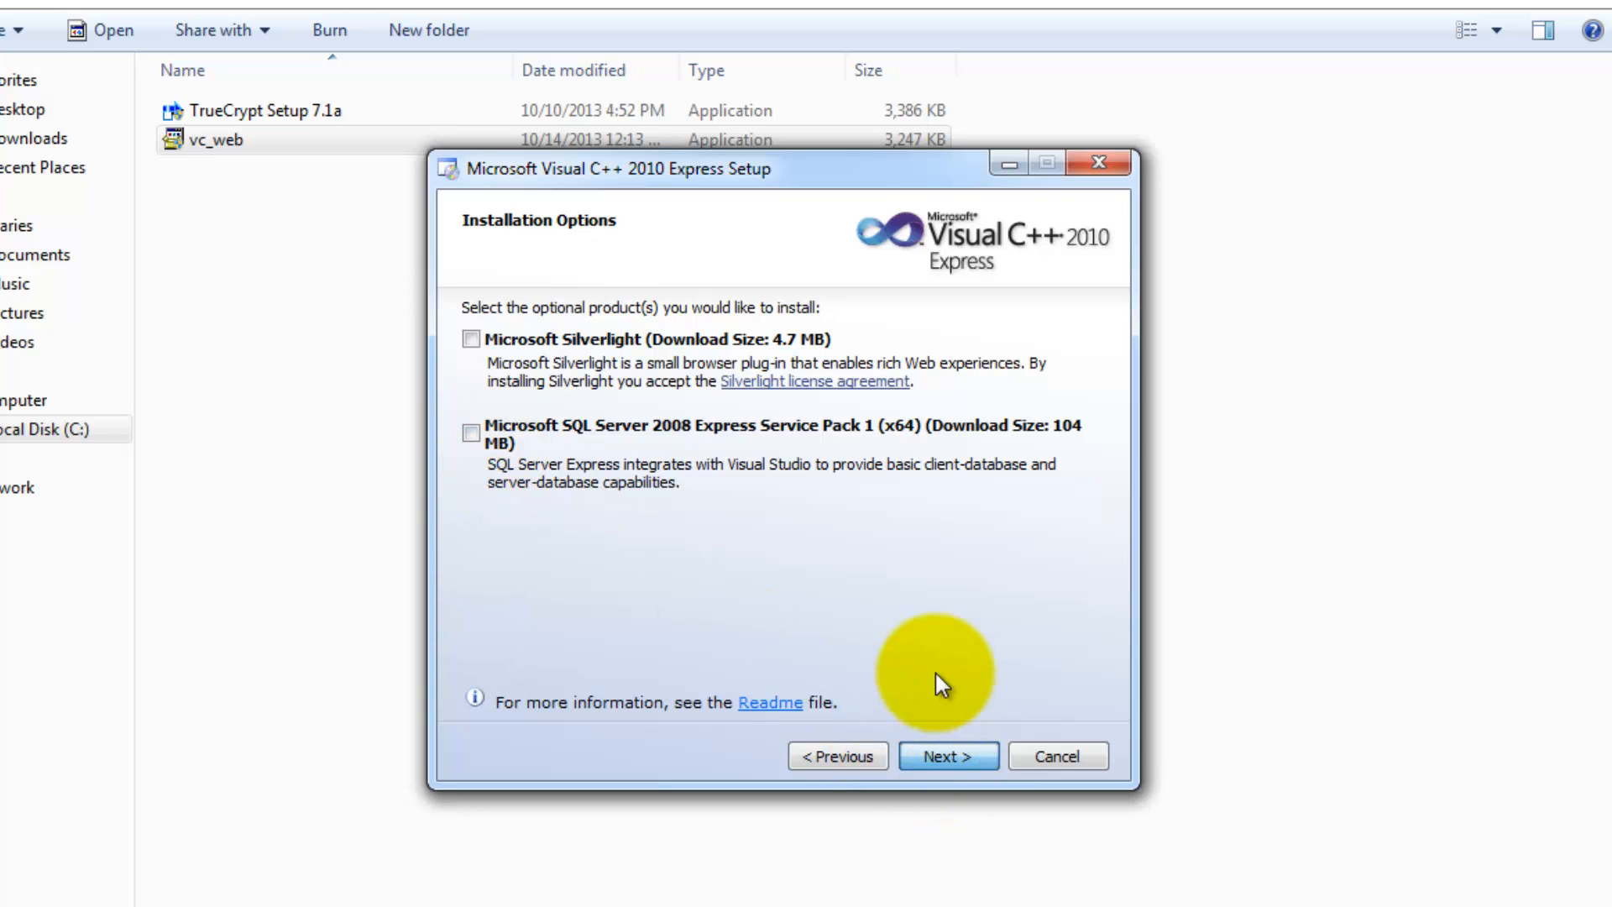
left_click(947, 756)
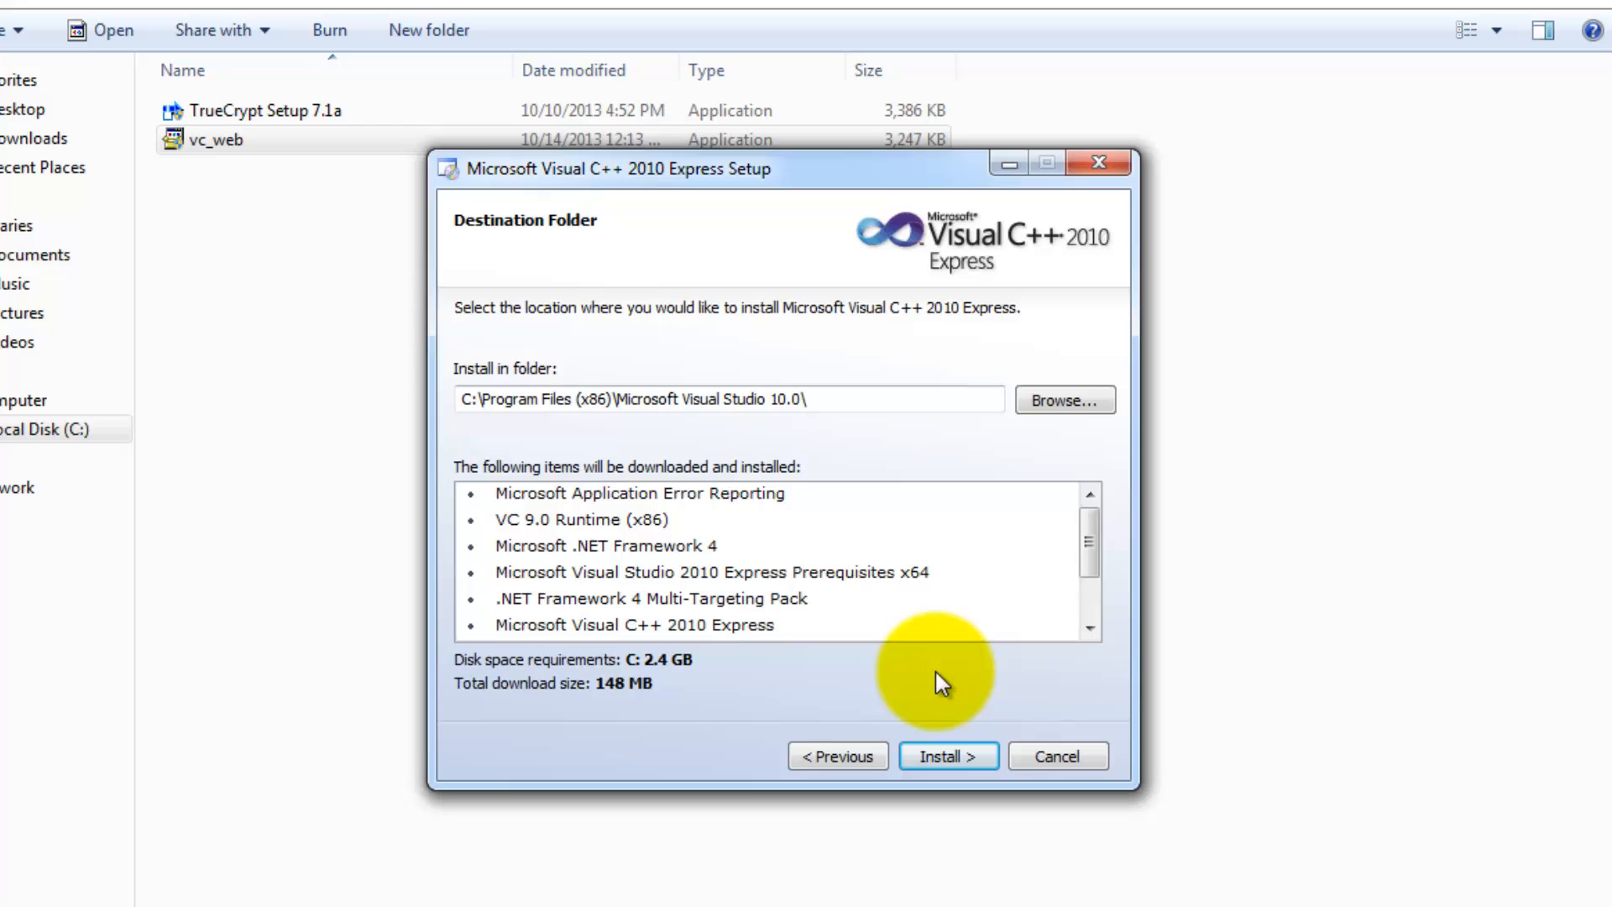
left_click(730, 400)
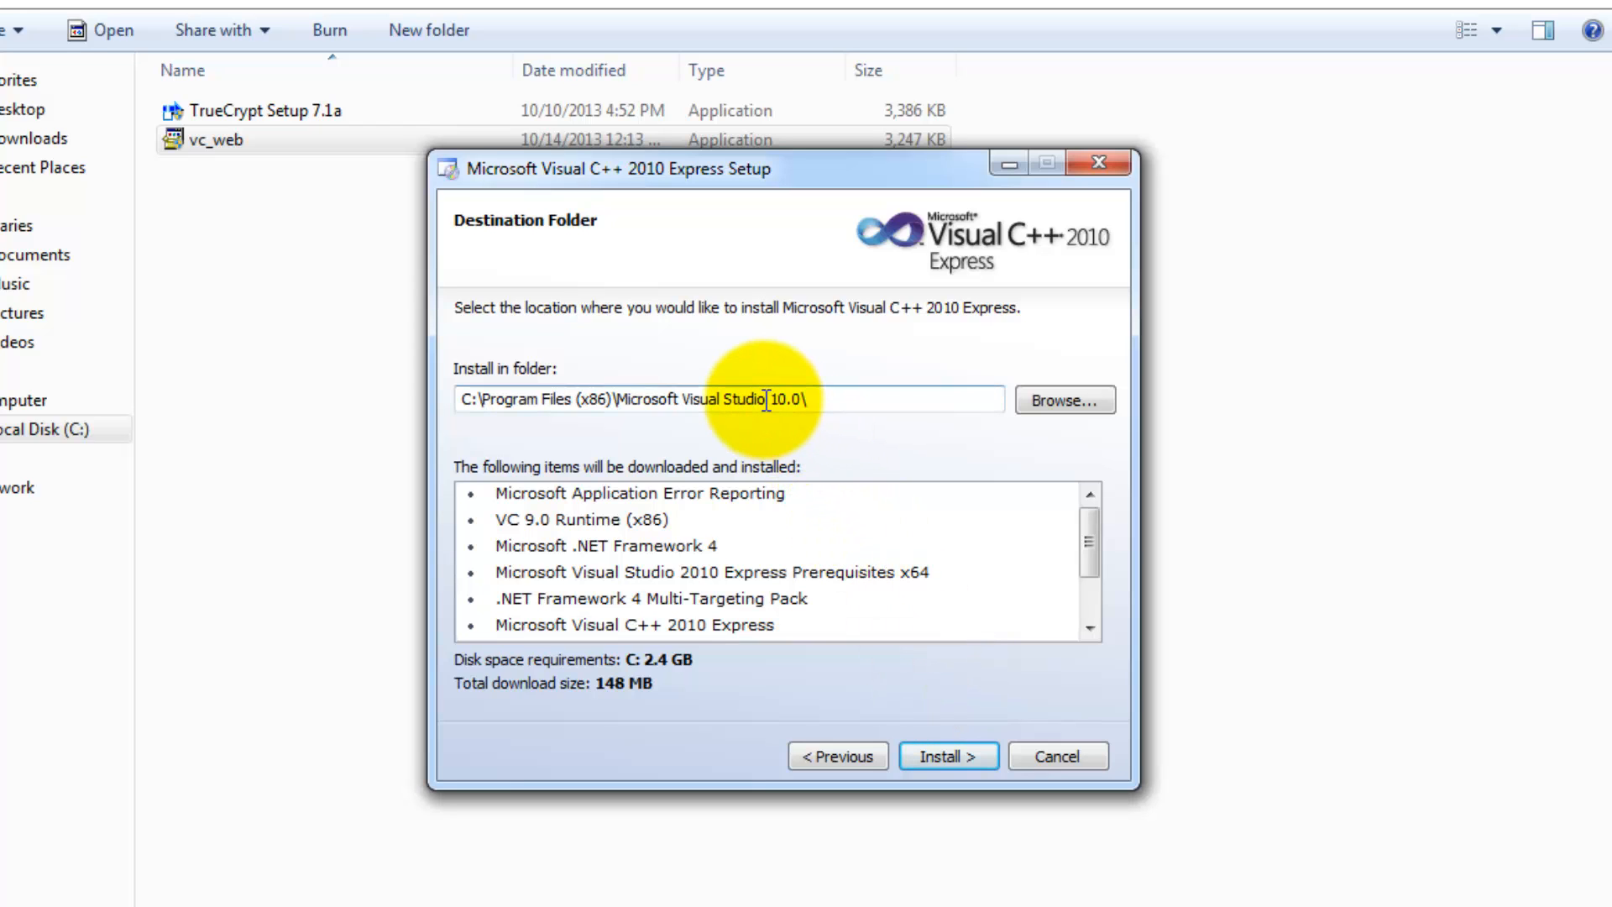
scroll("down", 3)
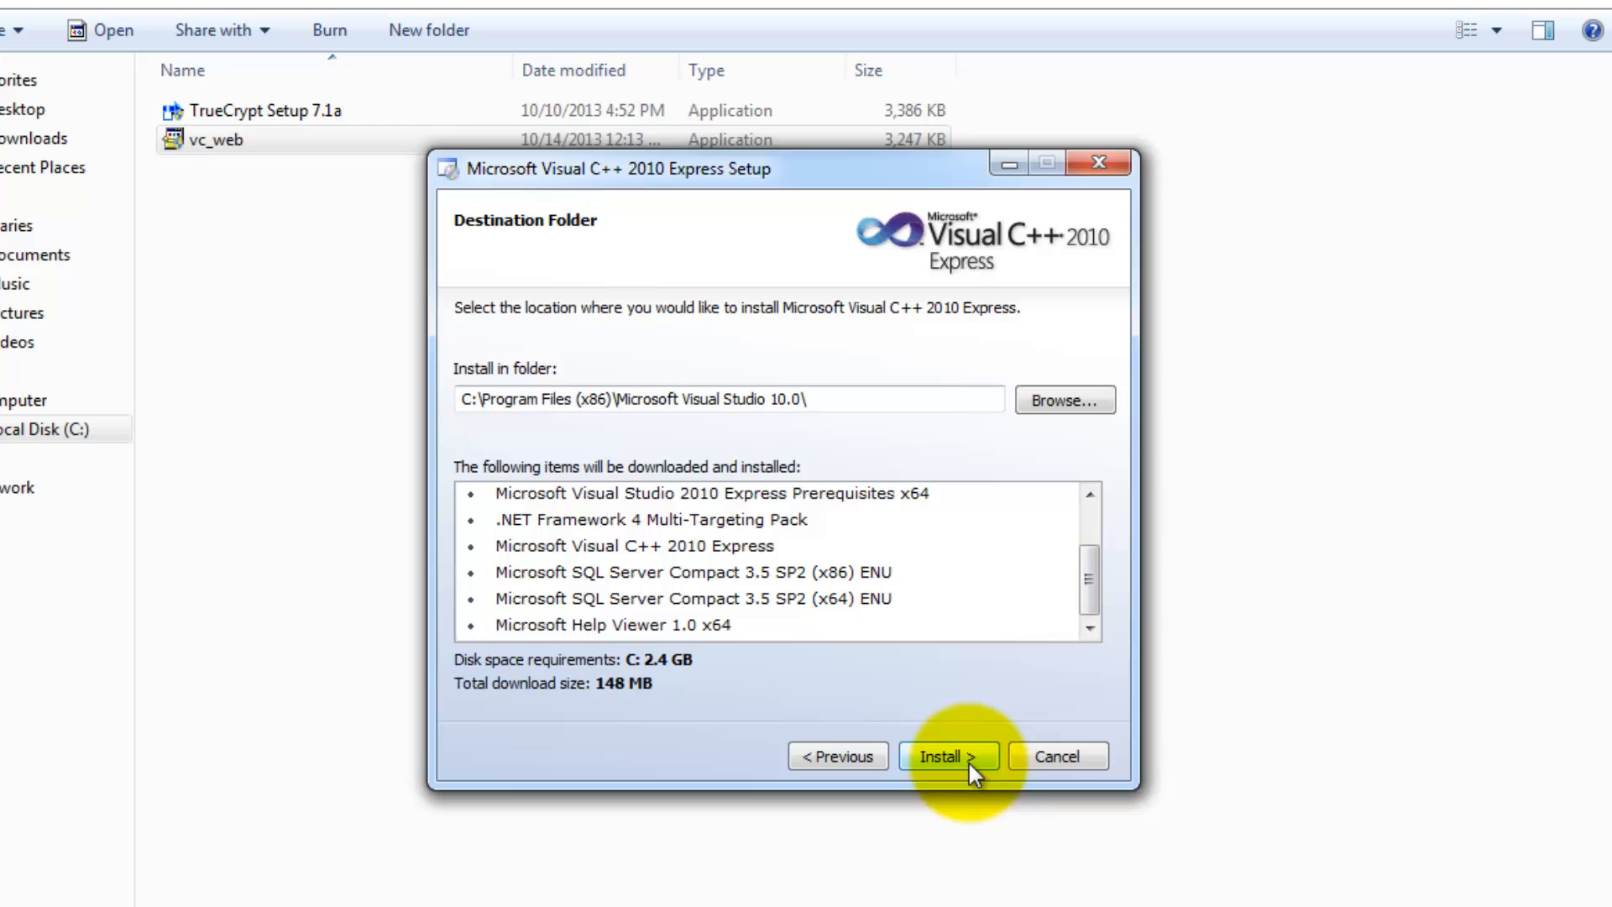
left_click(945, 756)
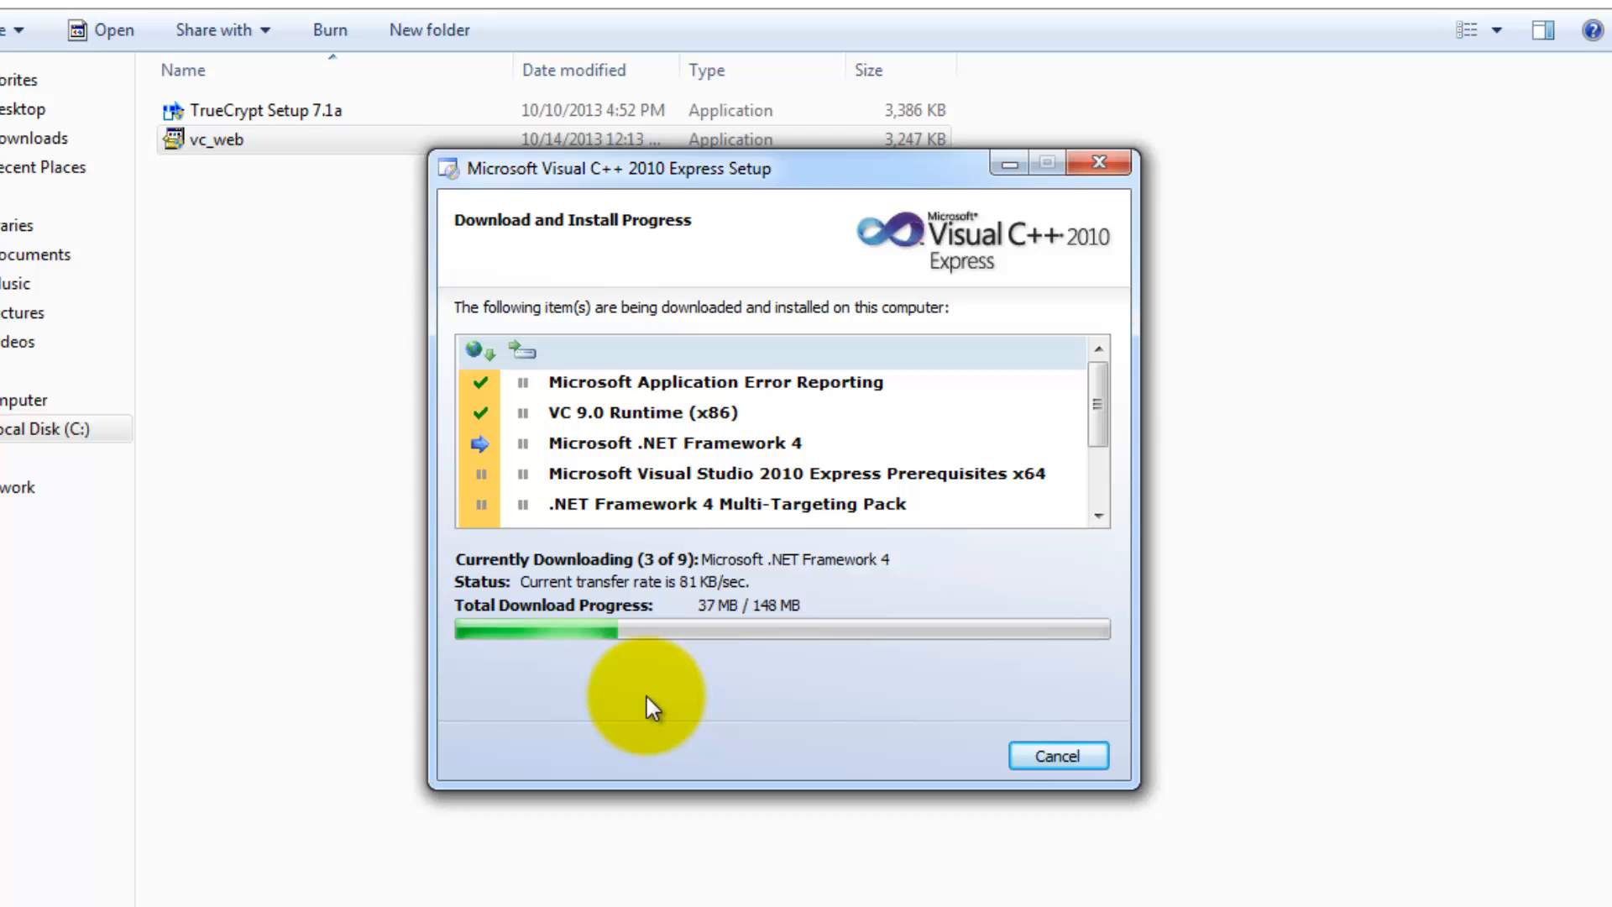
mouse_move(832, 695)
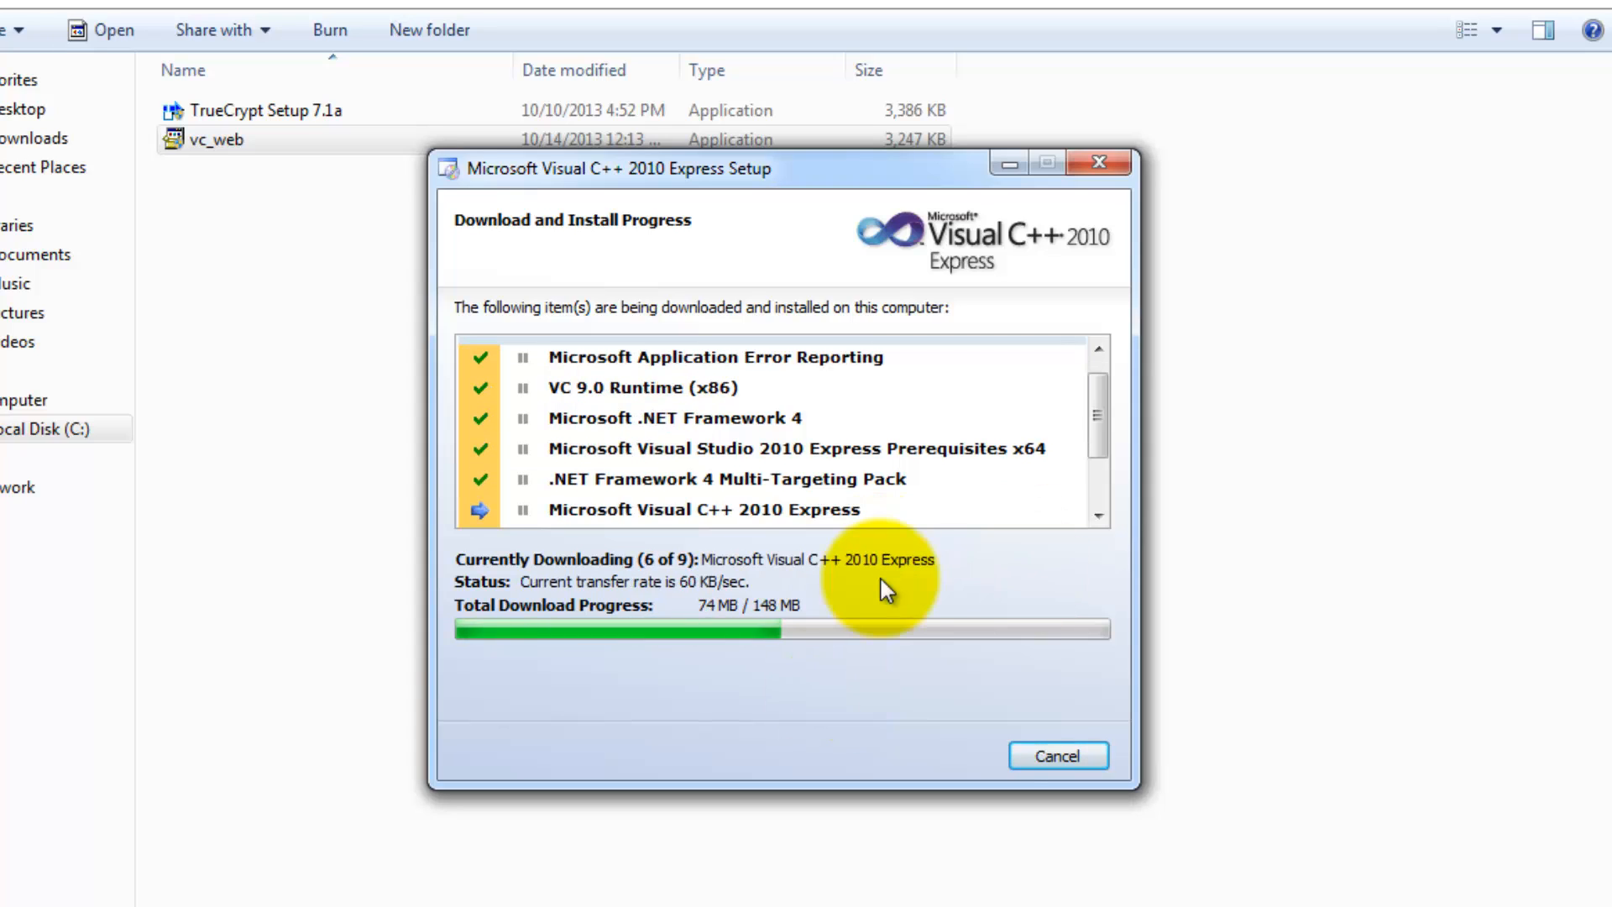
mouse_move(252, 656)
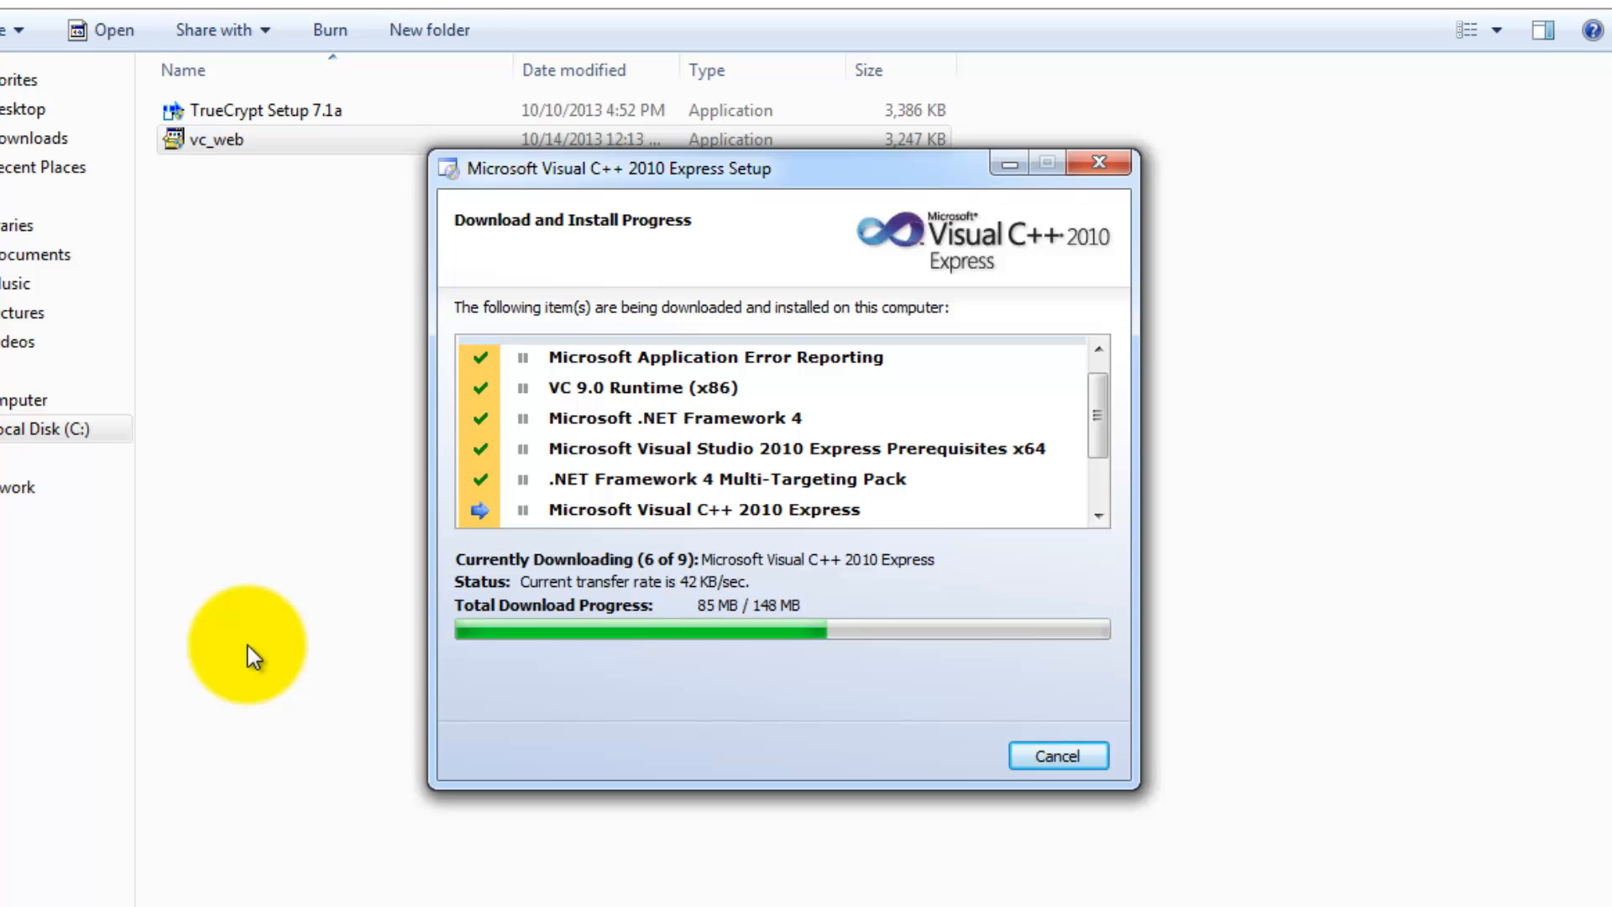
mouse_move(94, 674)
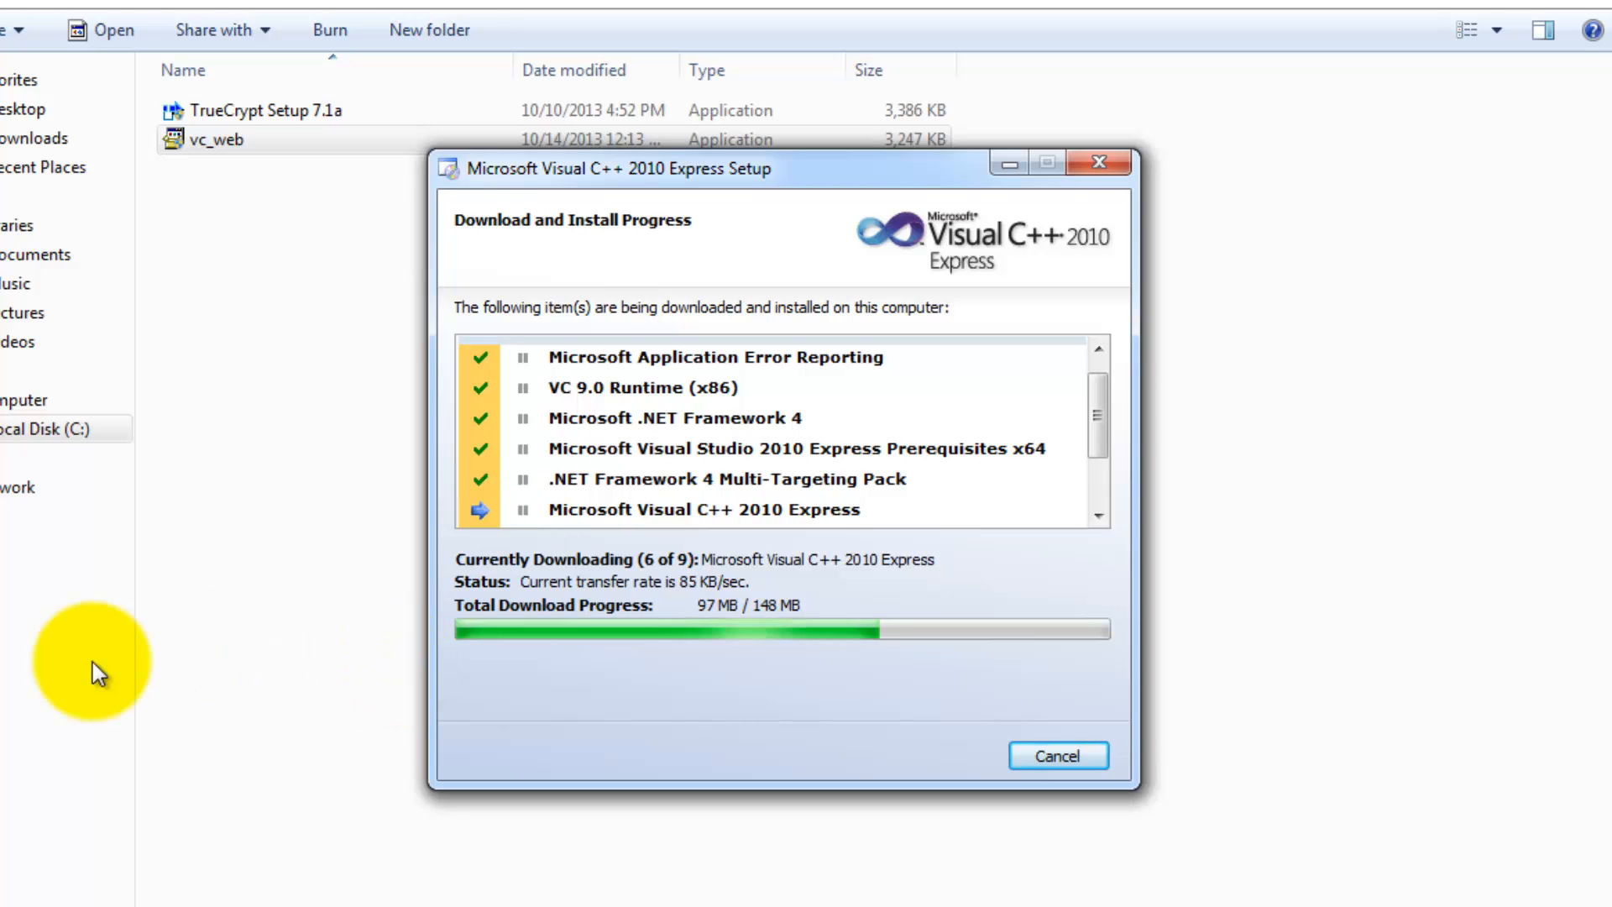
mouse_move(581, 687)
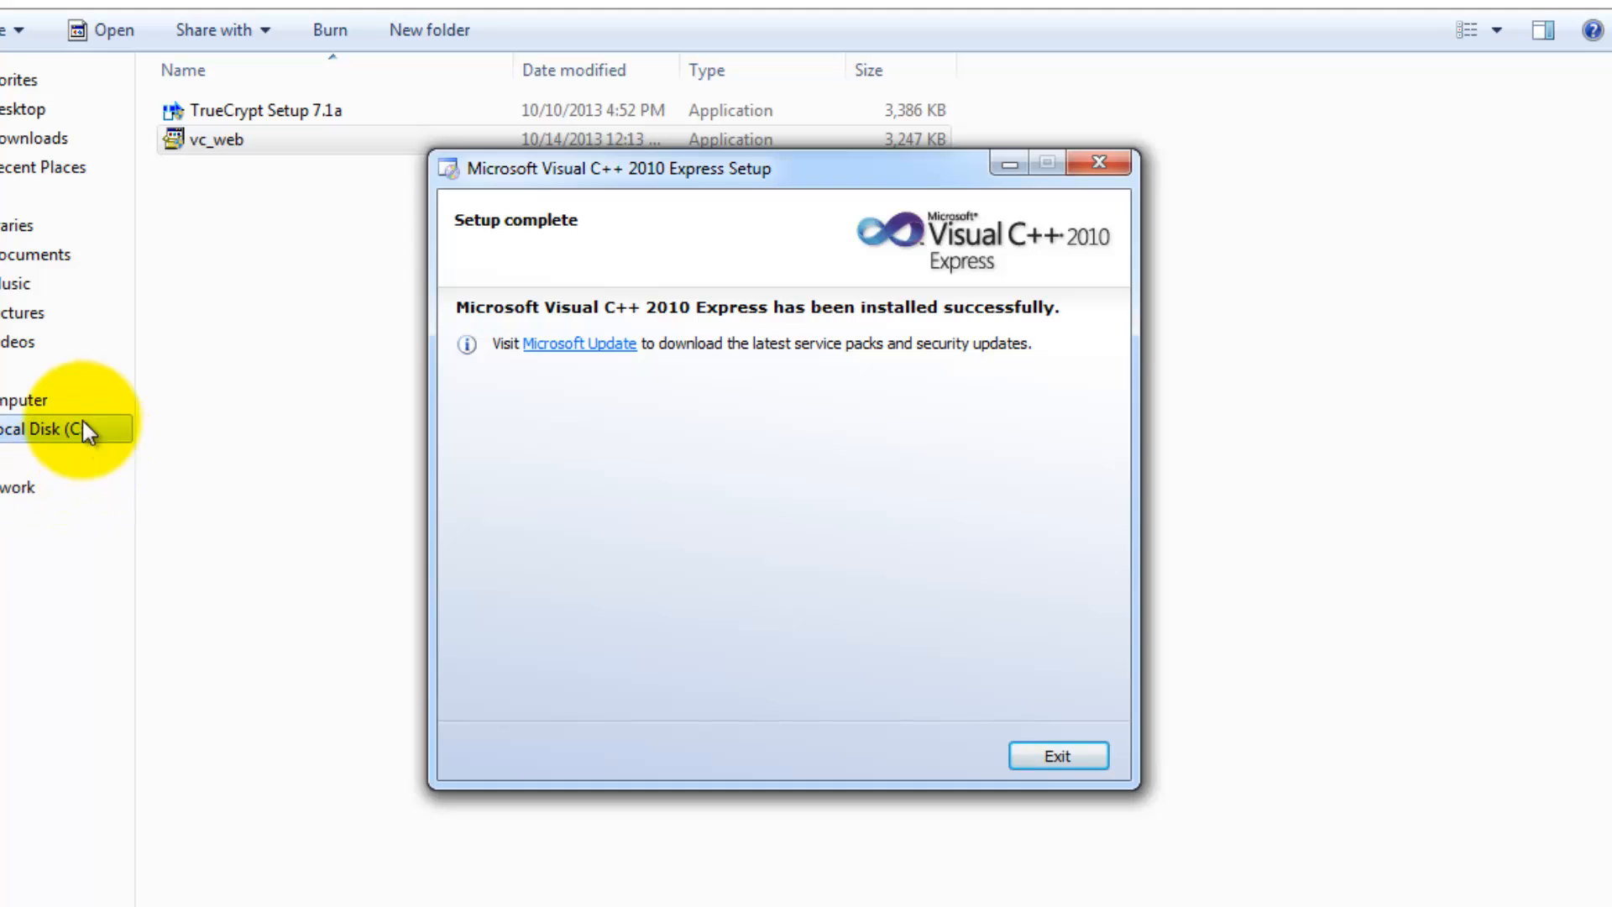
Exit the setup after it reports a successful installation.
left_click(1056, 755)
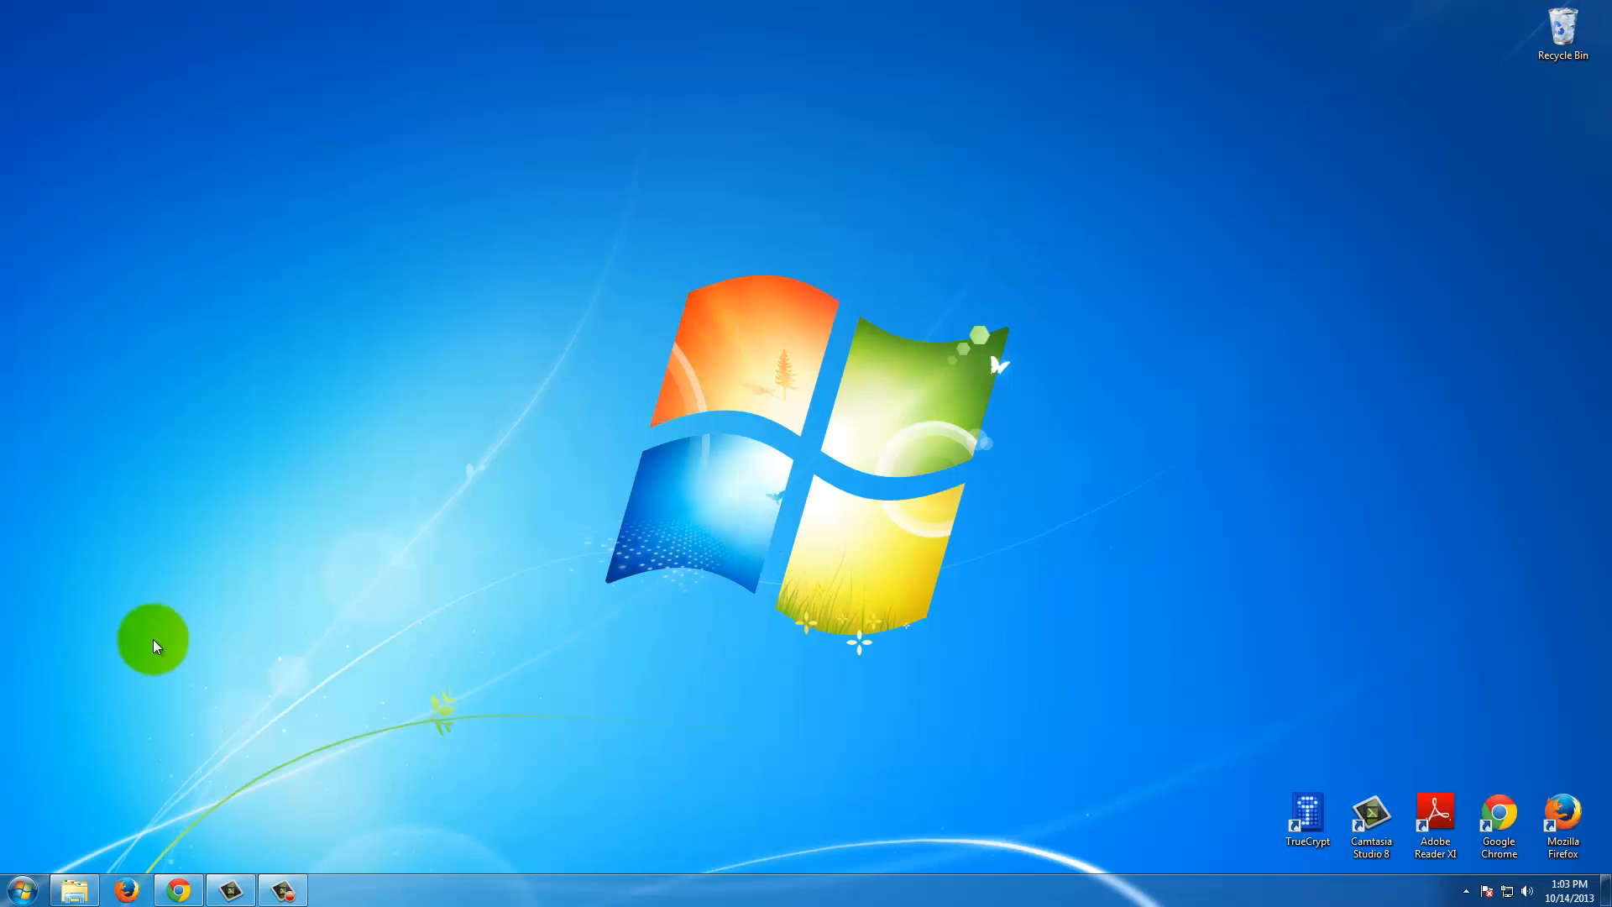
Copy the Visual C++ 2010 Express entry from the Start menu's Visual Studio 2010 Express group.
left_click(20, 889)
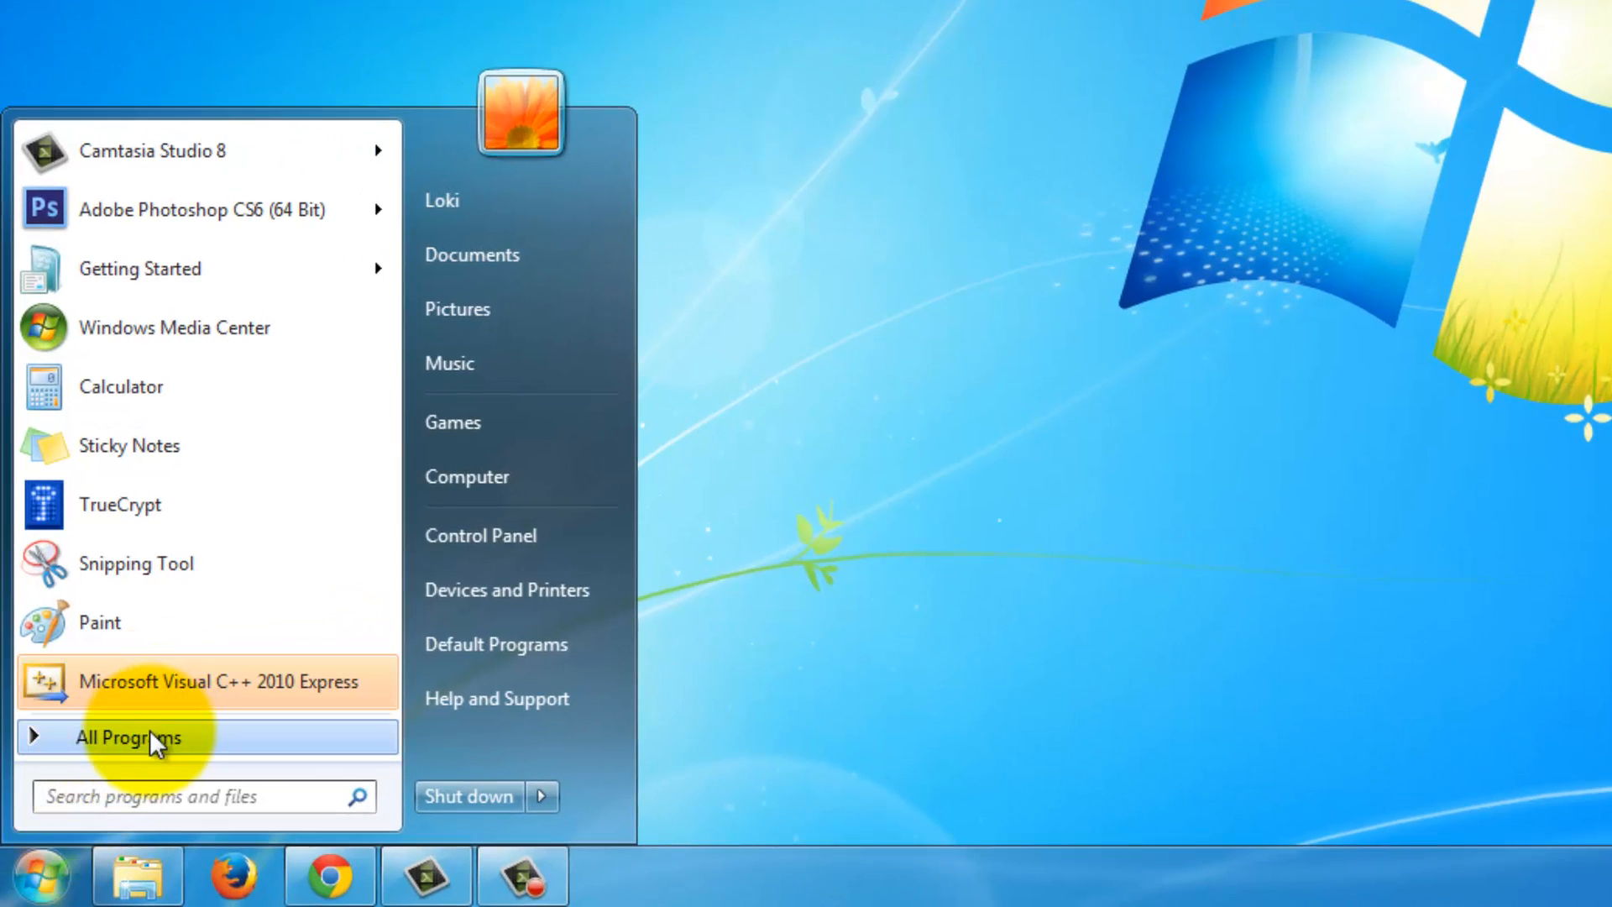
left_click(129, 737)
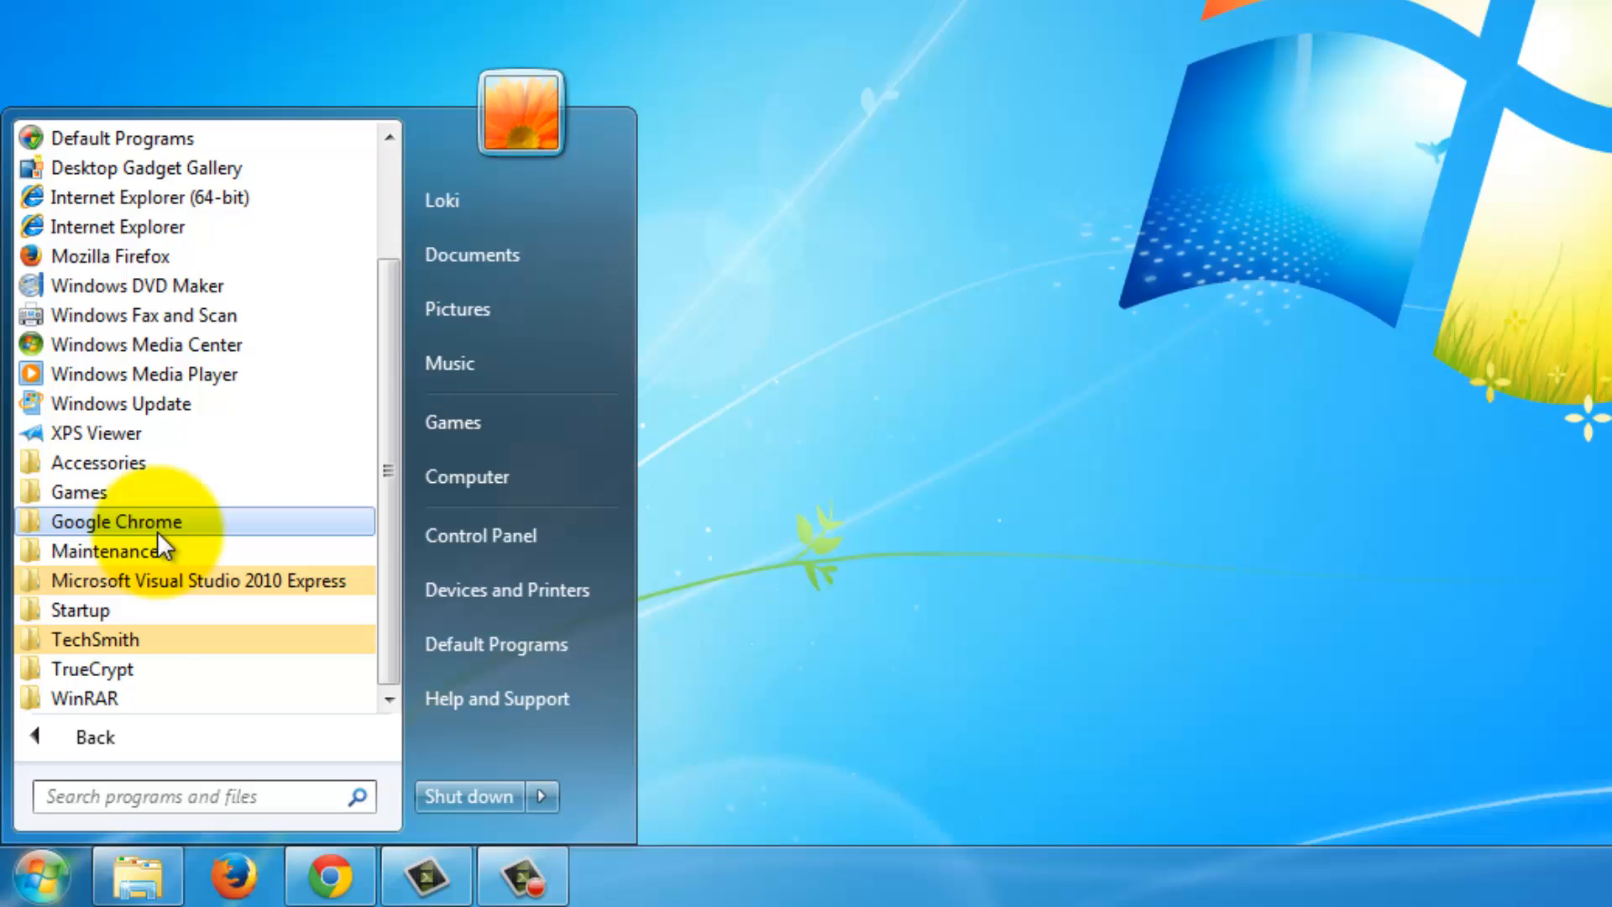
left_click(202, 580)
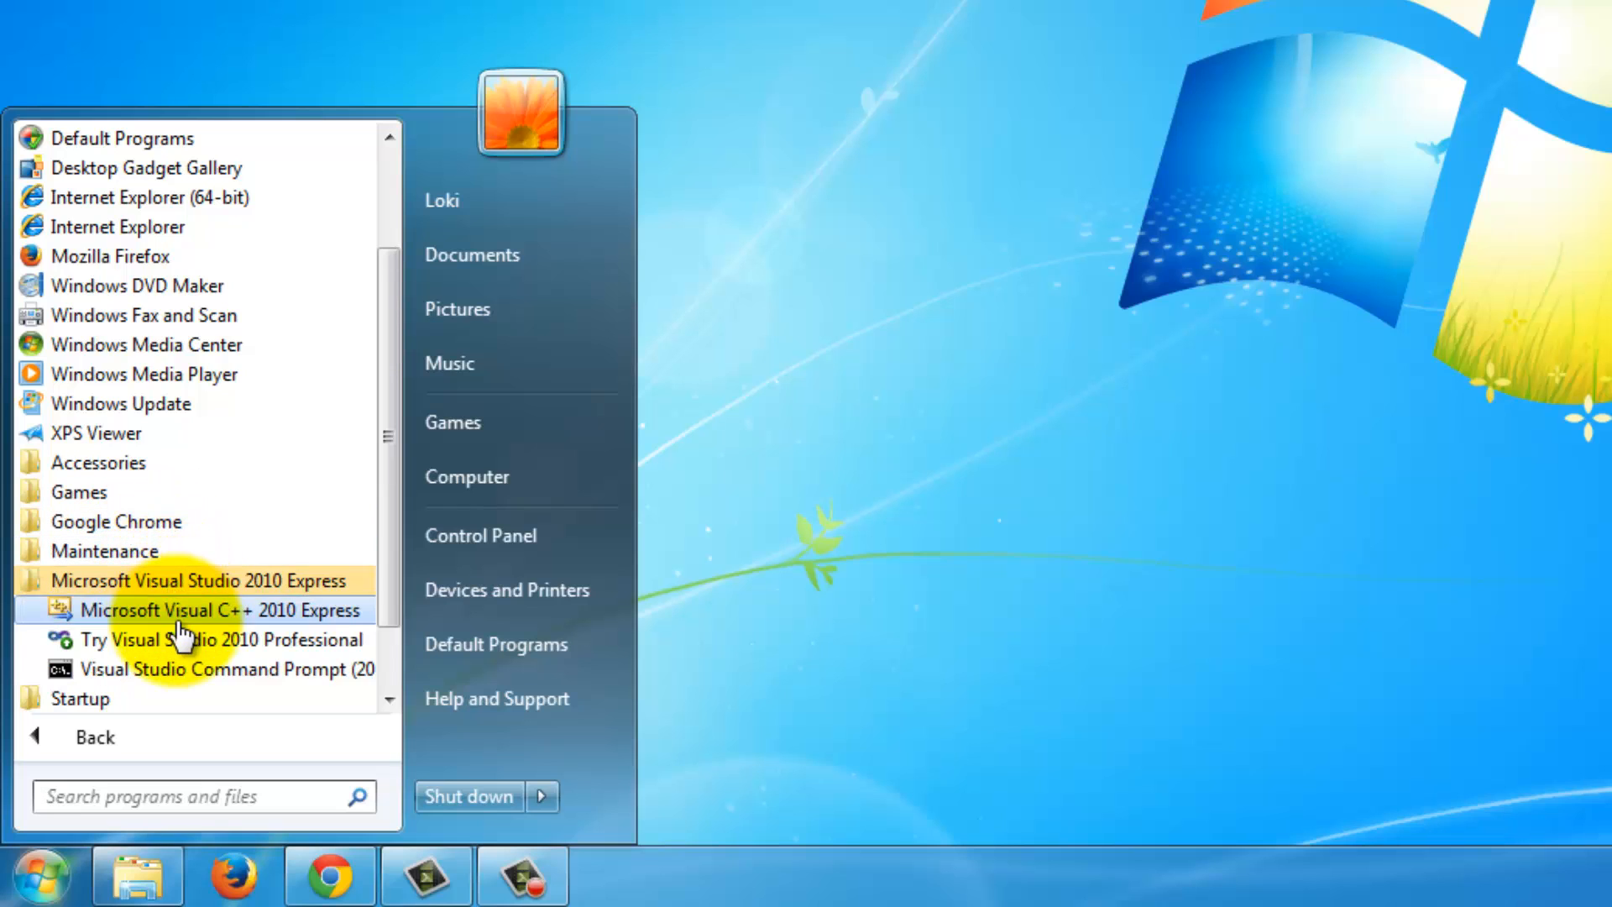
right_click(190, 608)
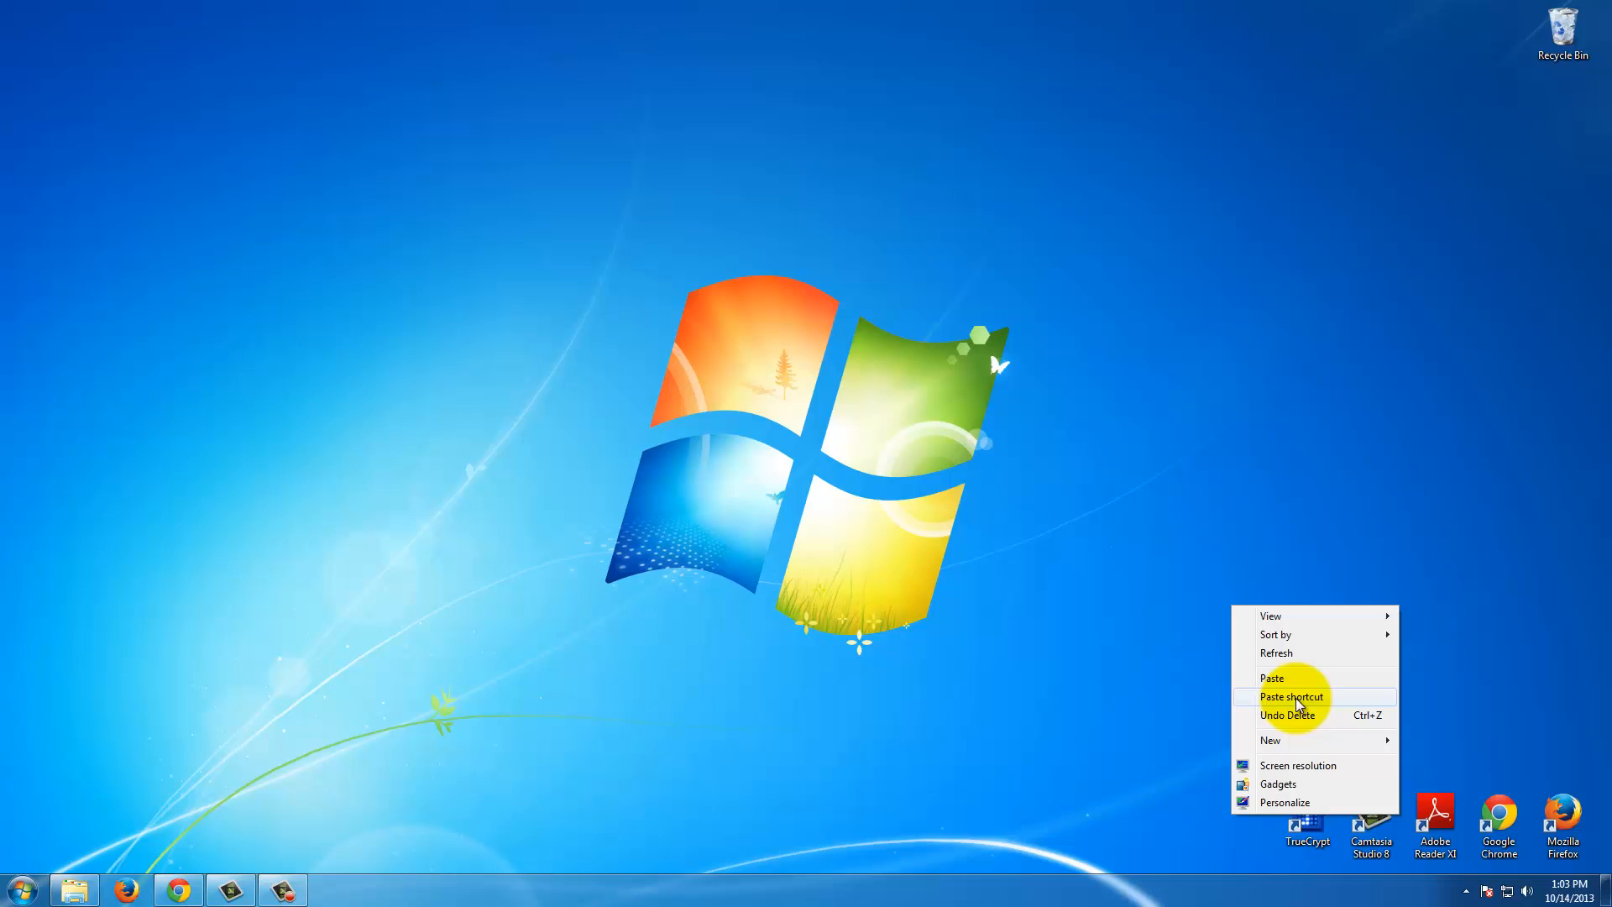
Paste the shortcut on the desktop beside the TrueCrypt icon and launch Visual C++ 2010 Express.
left_click(1289, 697)
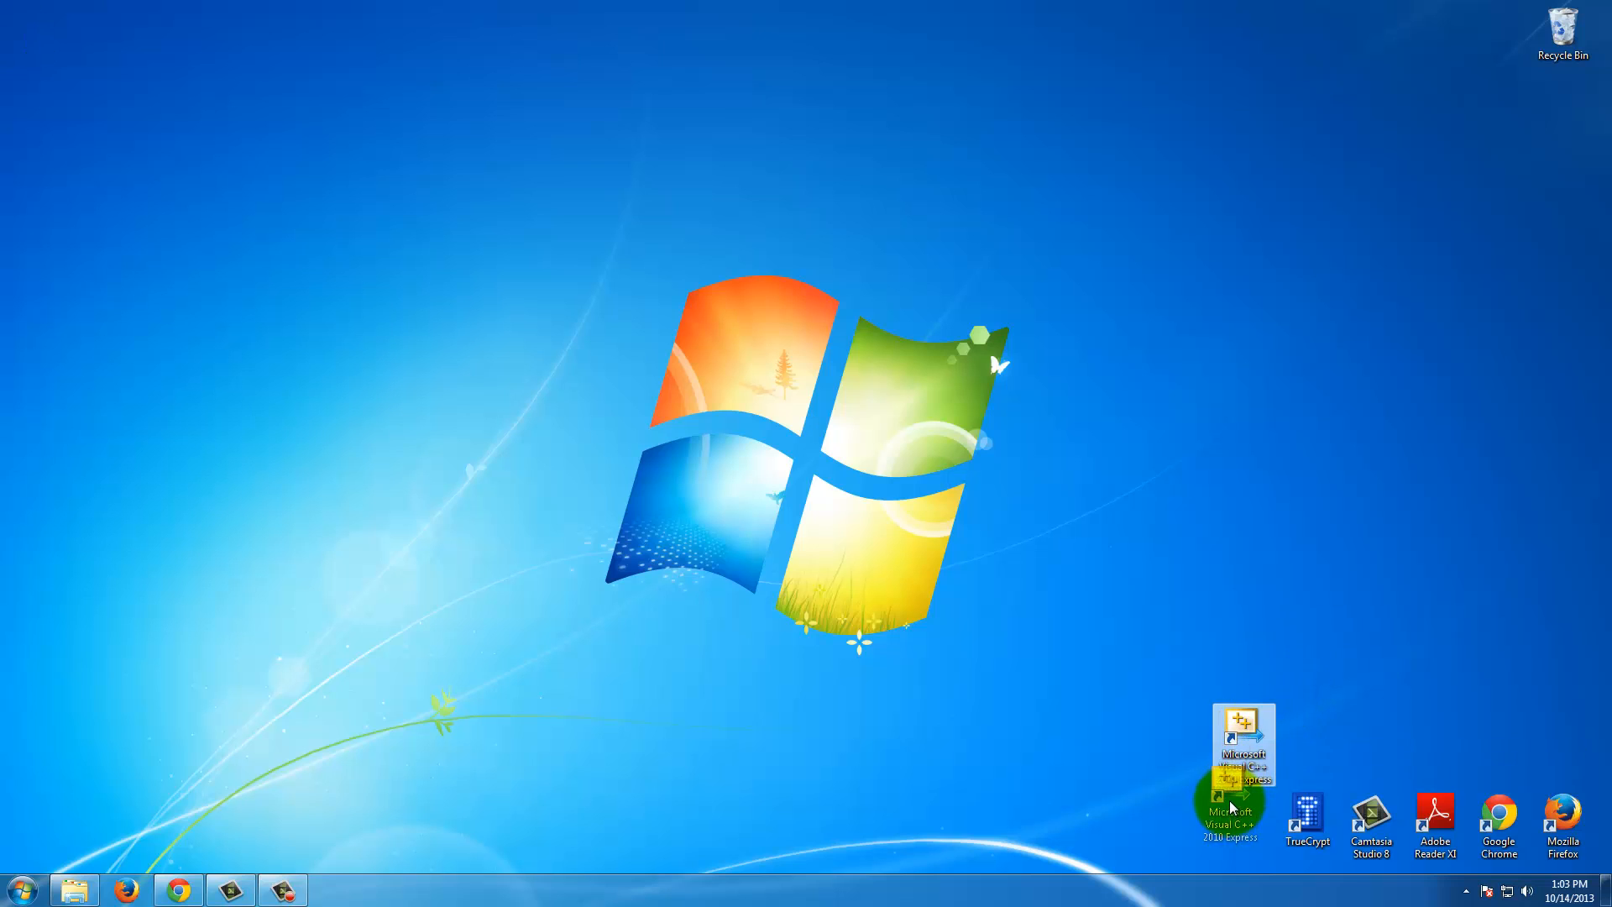
left_click_drag(1243, 746, 1243, 828)
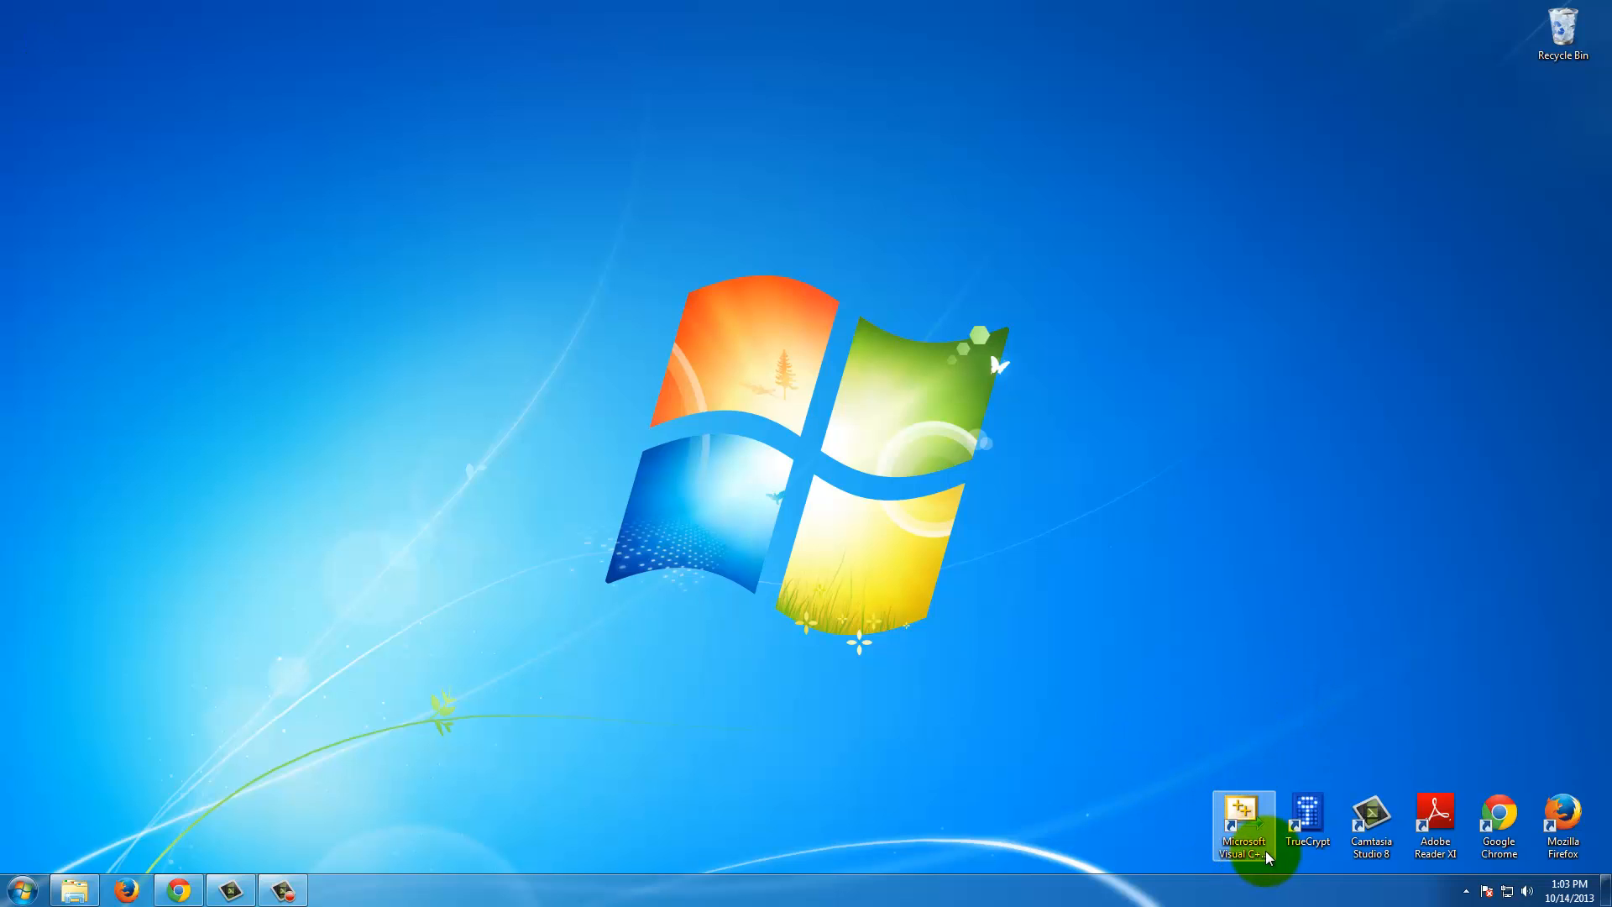
double_click(1242, 823)
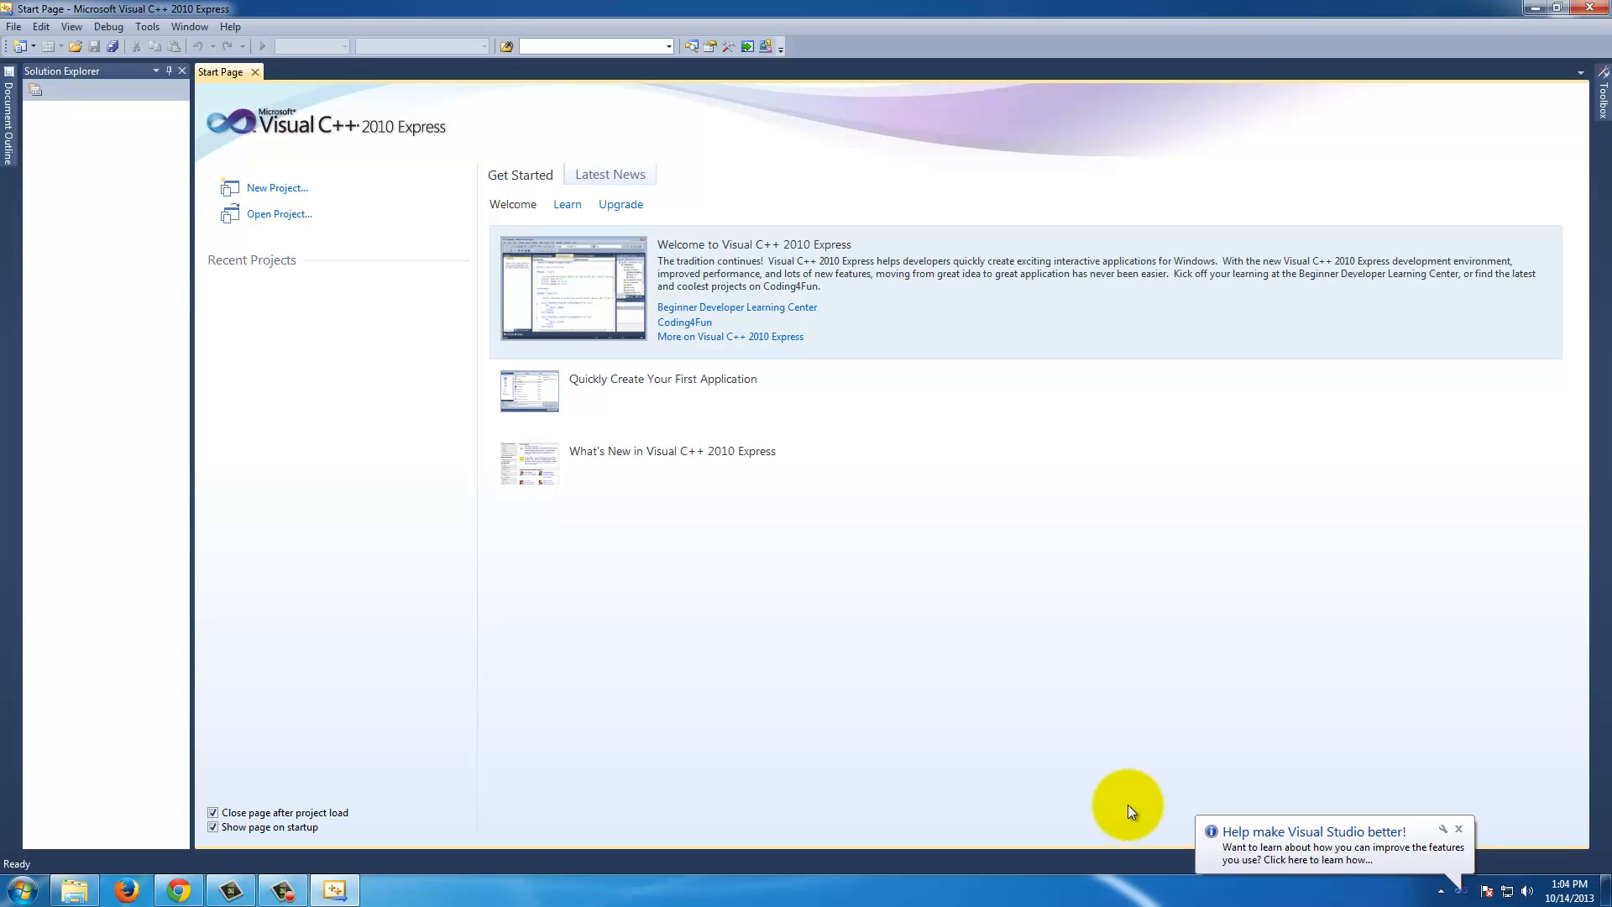
mouse_move(822, 606)
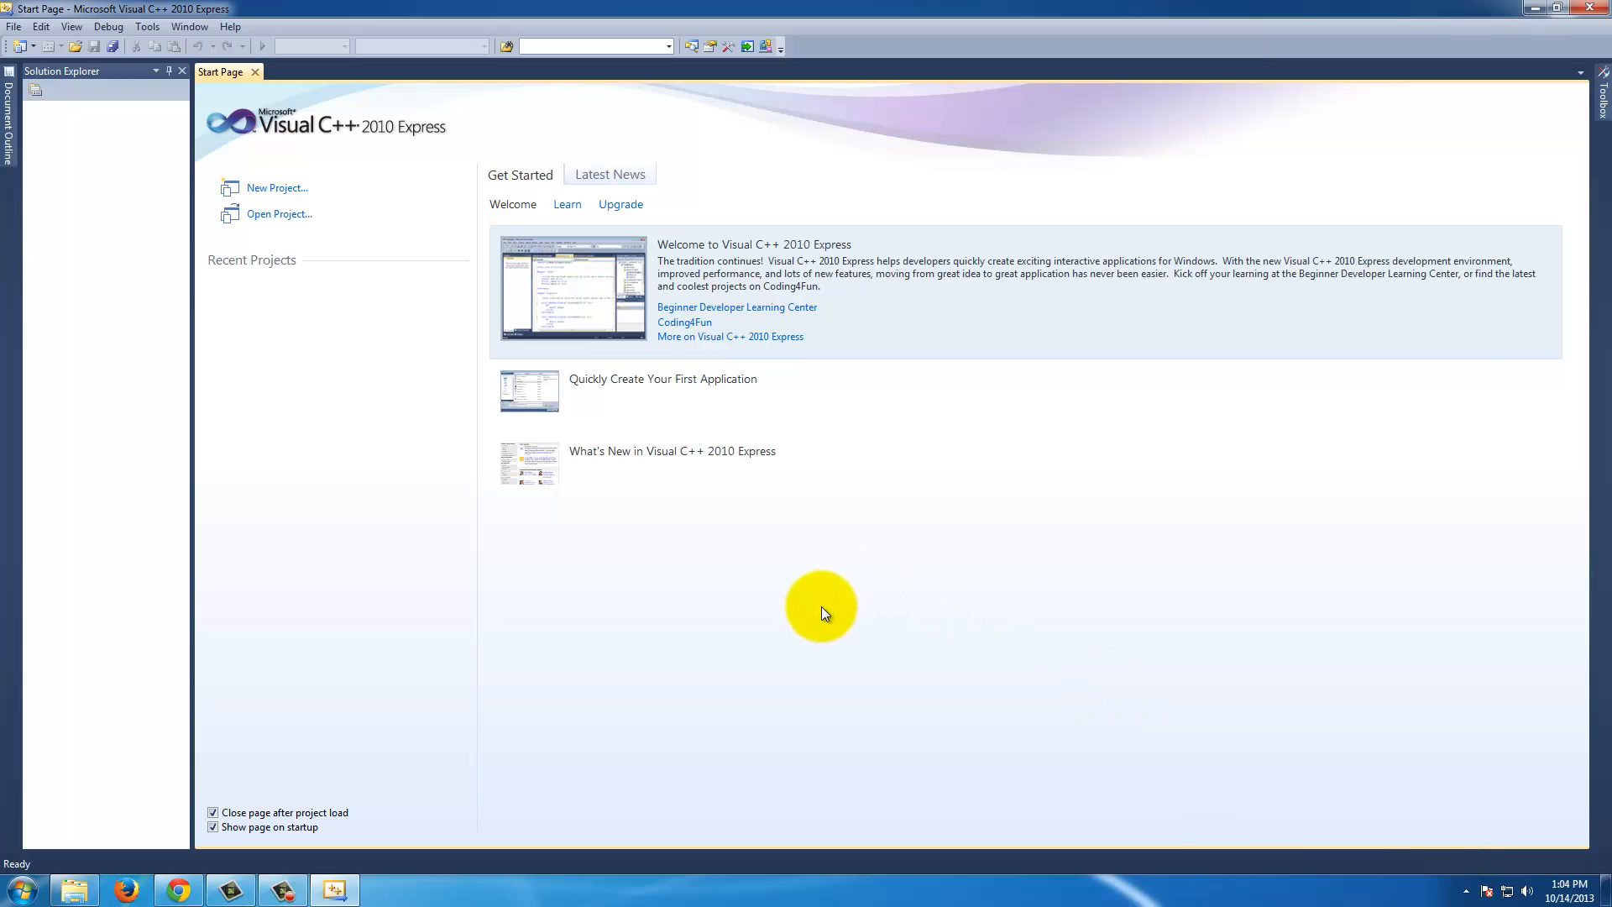
mouse_move(831, 617)
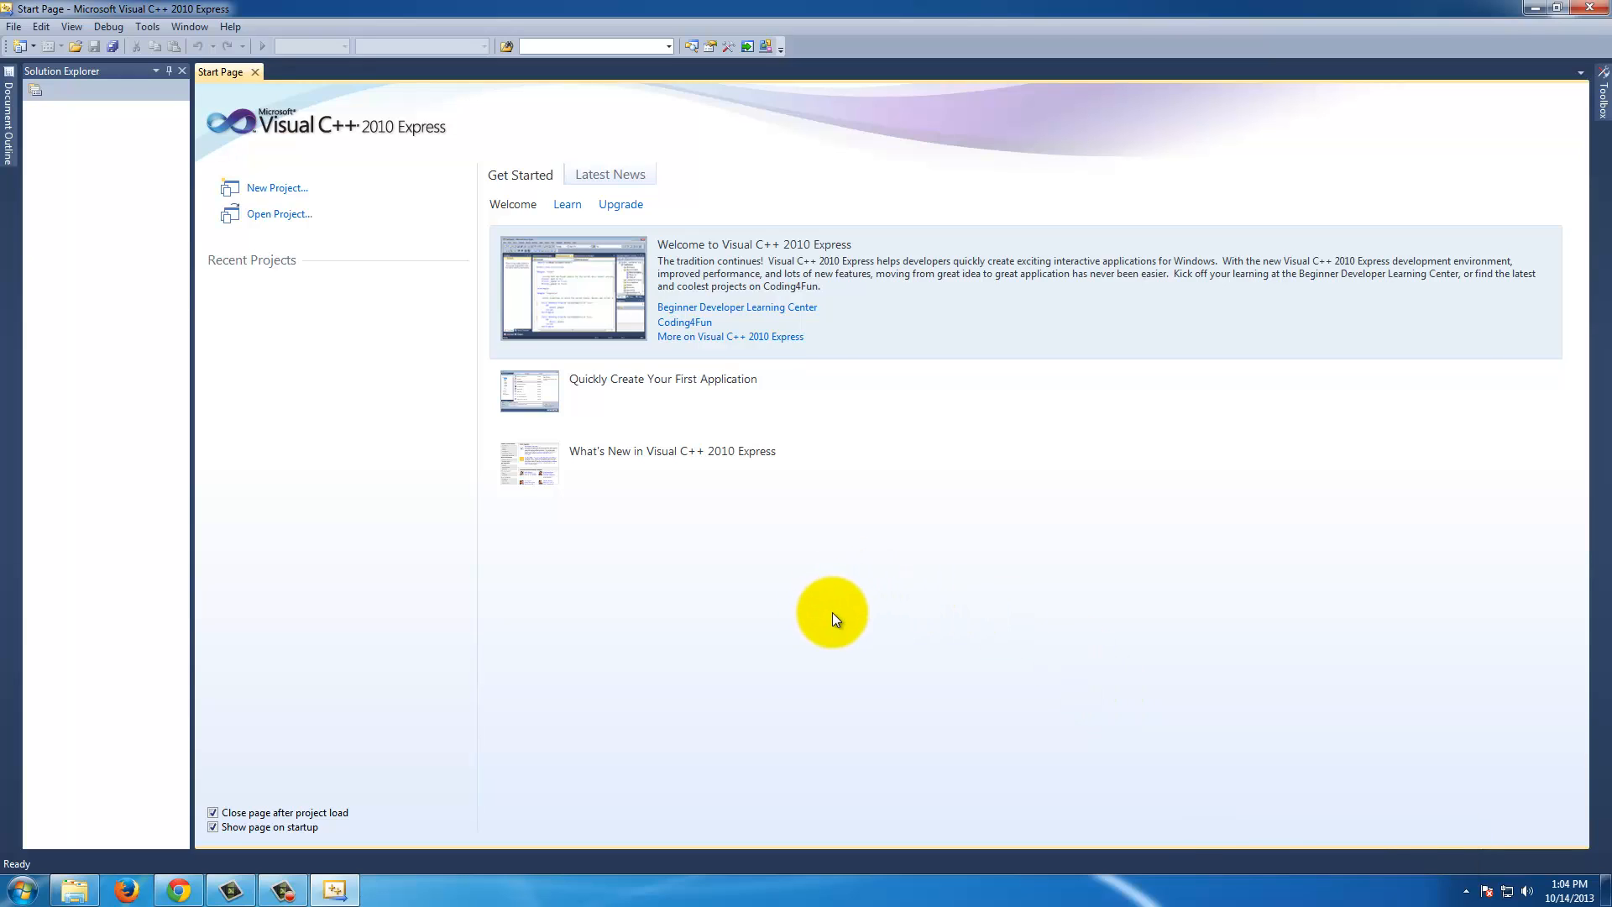